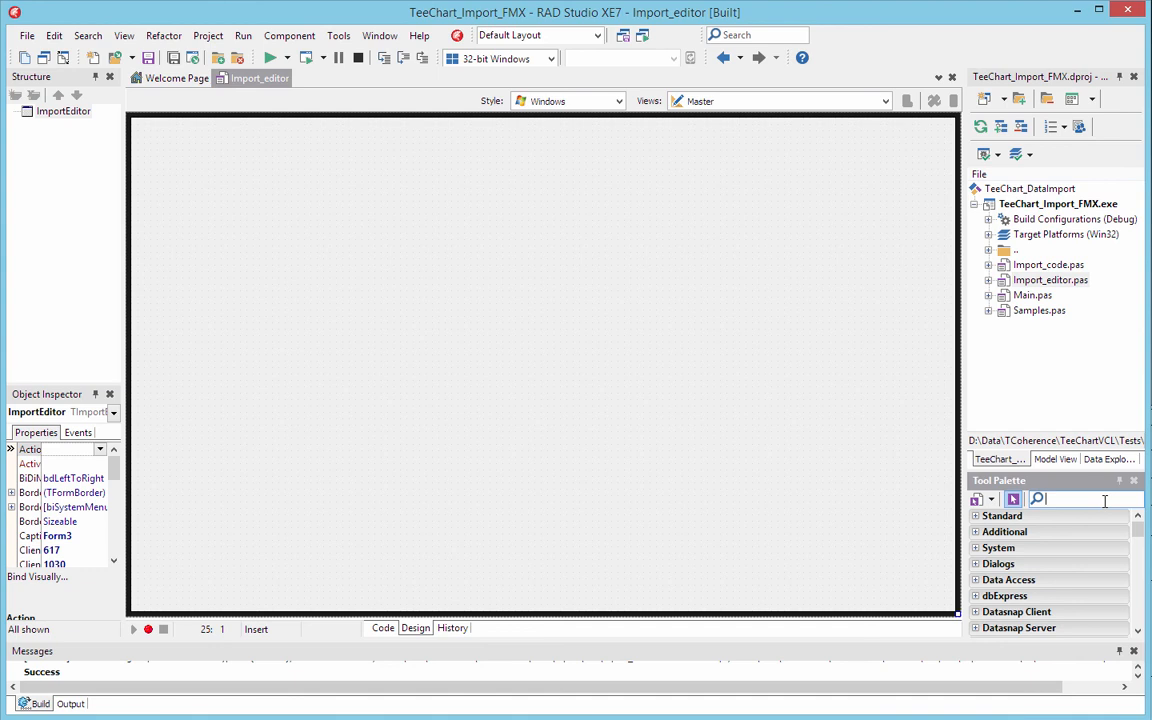
Add a TTeeCommander toolbar and a TChart to the empty Import_editor form
{"action": "type", "text": "co"}
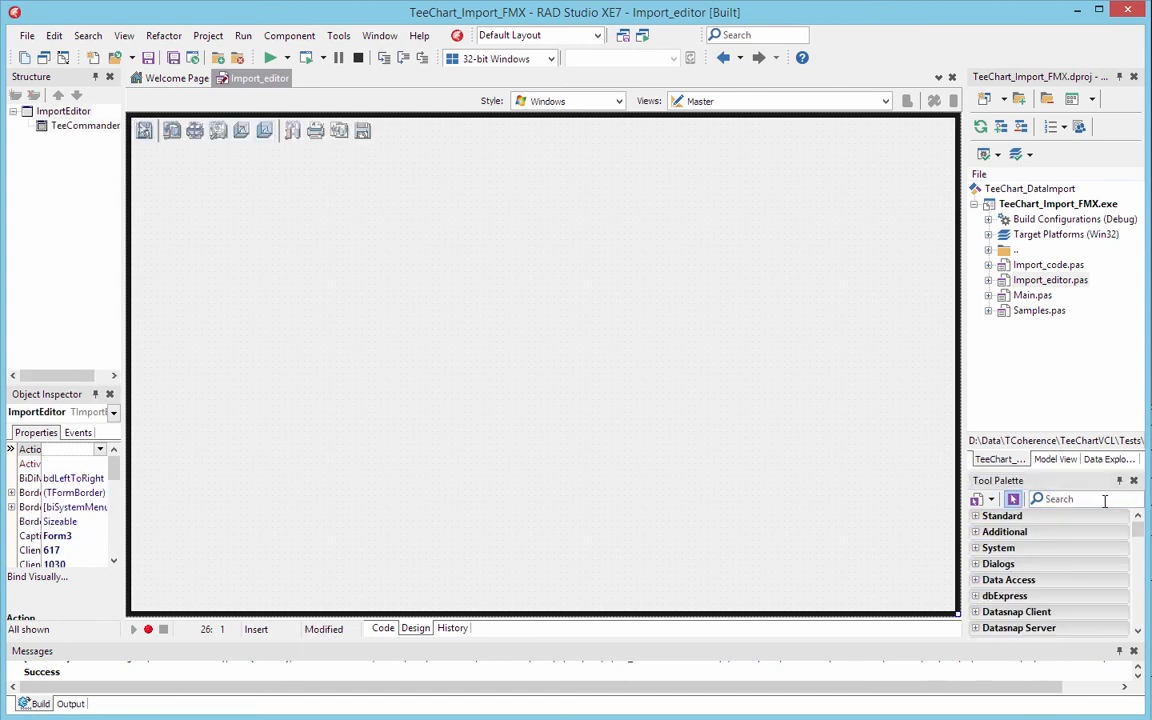
{"action": "left_click", "coordinate": [1060, 498]}
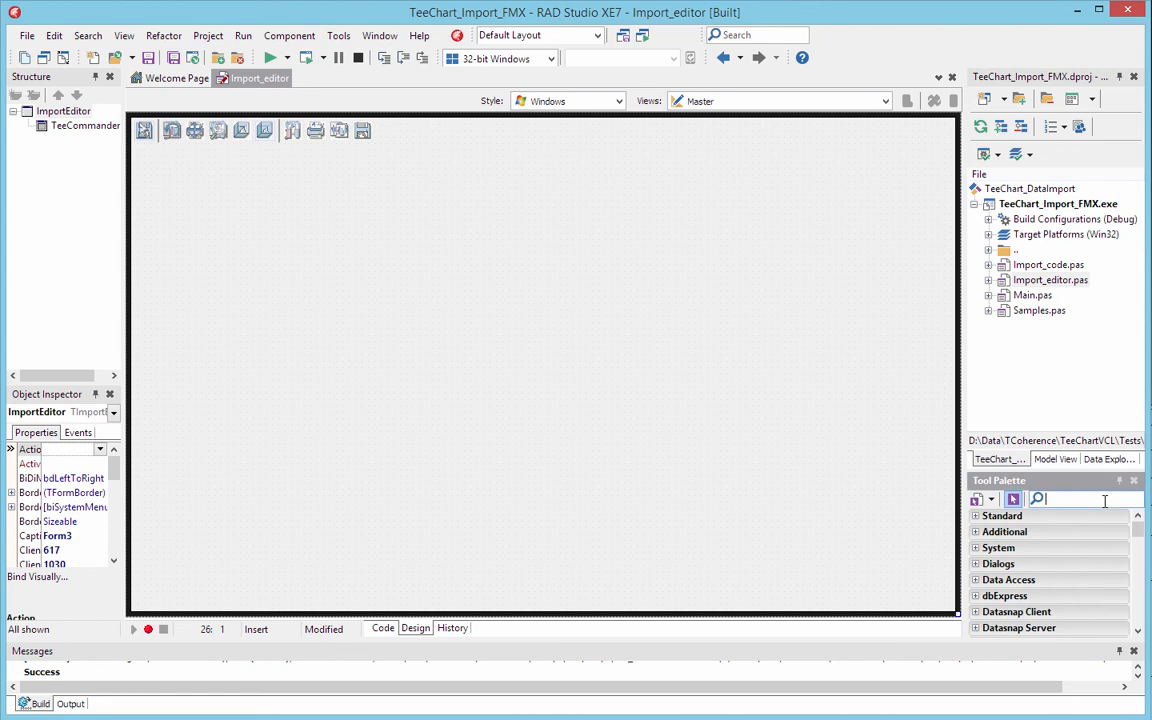
{"action": "type", "text": "chart"}
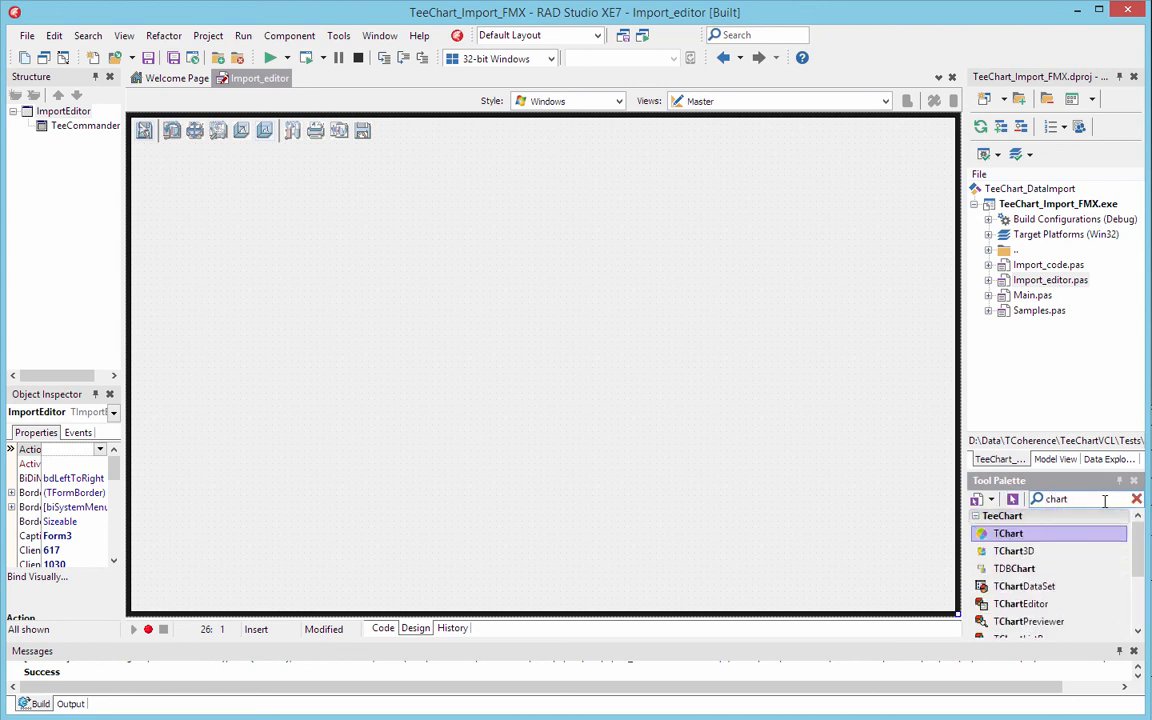
{"action": "double_click", "coordinate": [1008, 533]}
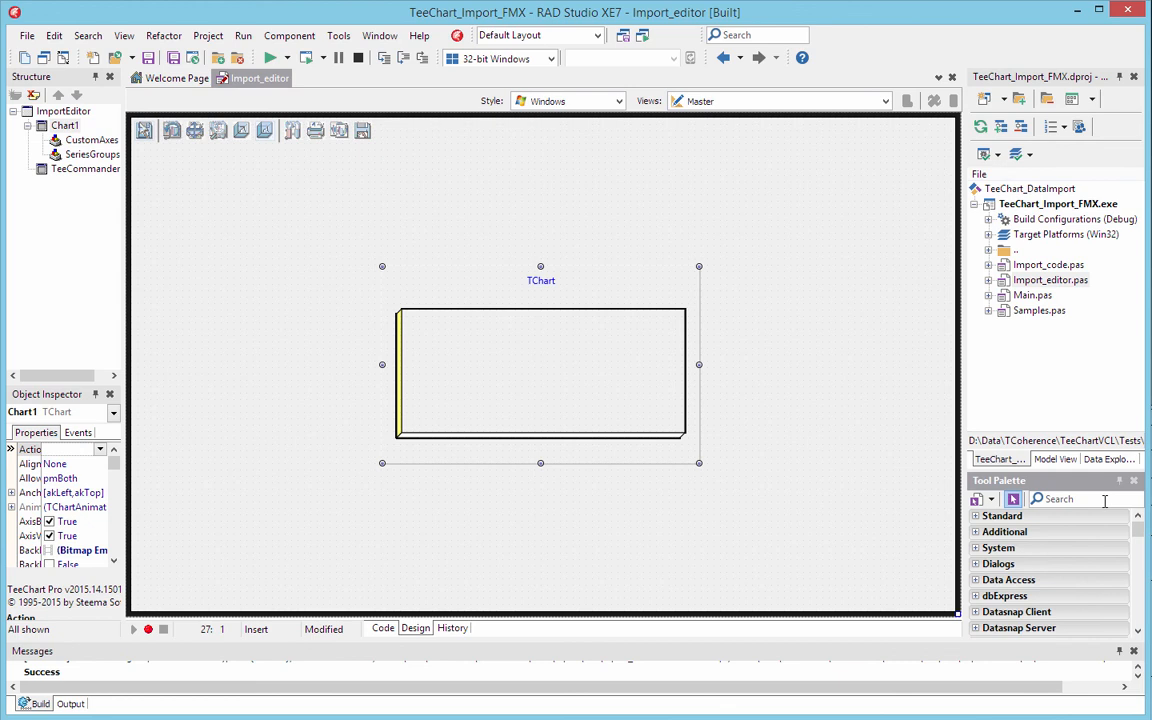
Set the chart's Align property to Client so it fills the form
{"action": "left_click", "coordinate": [30, 463]}
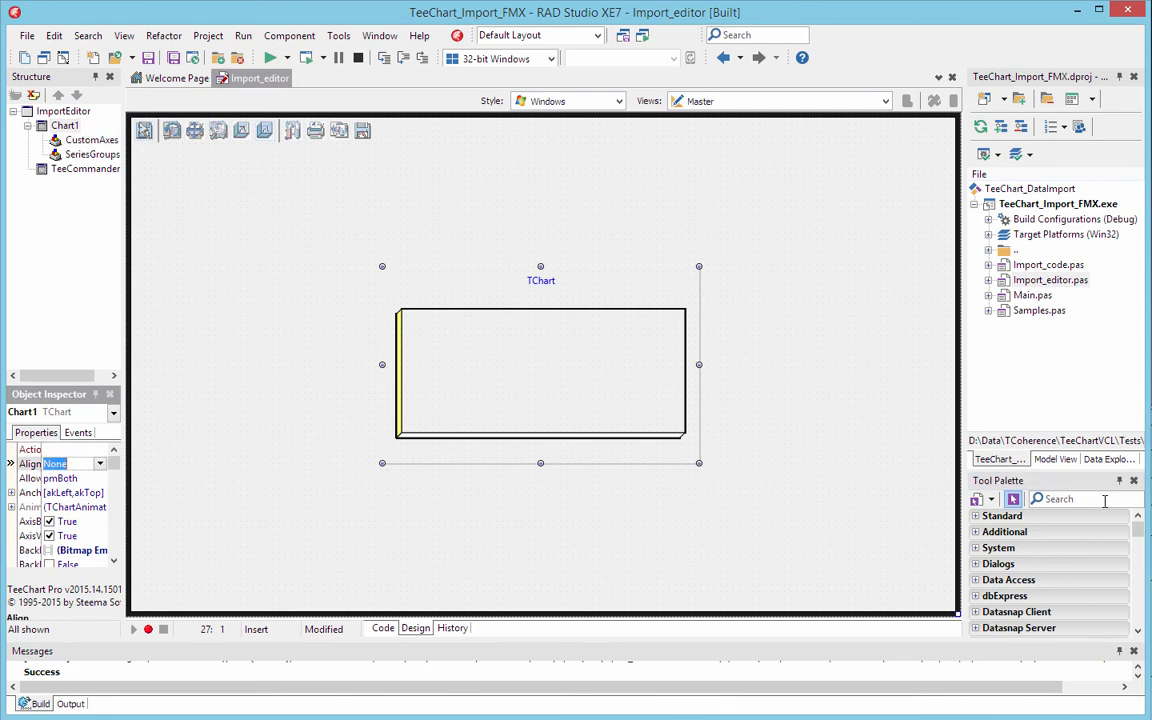
{"action": "left_click", "coordinate": [54, 463]}
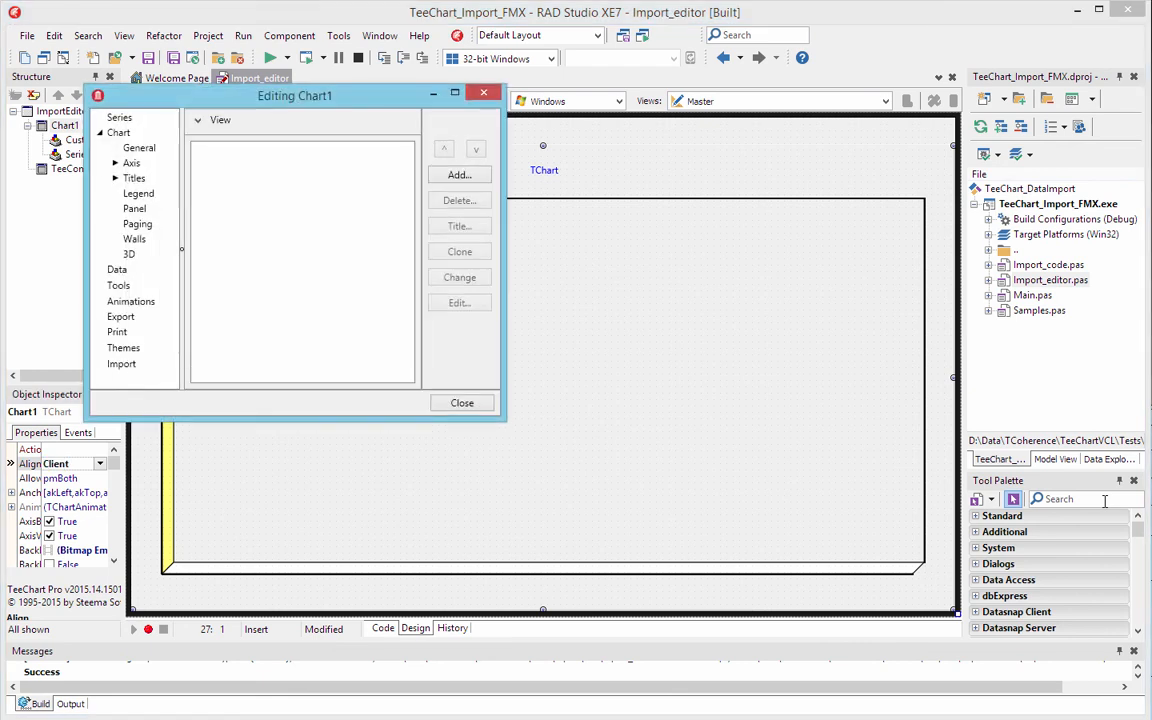
Apply the Facts theme to the chart with View 3D turned off
{"action": "left_click_drag", "start_coordinate": [294, 95], "coordinate": [242, 33]}
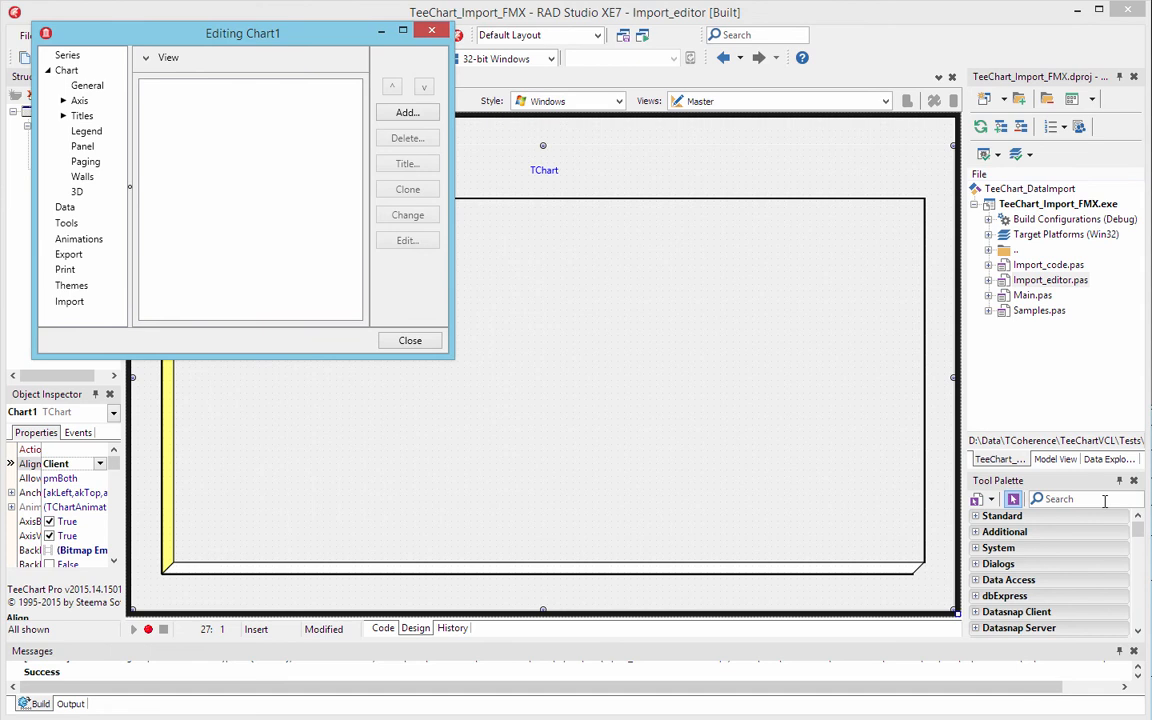
{"action": "left_click", "coordinate": [71, 285]}
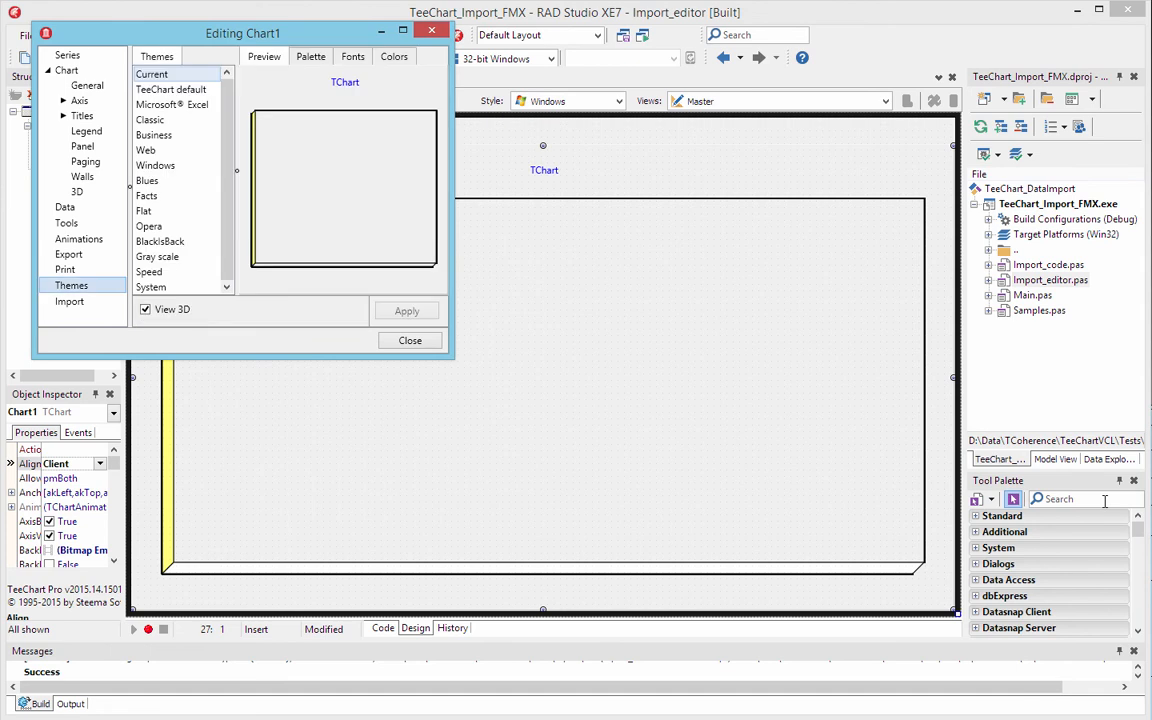
{"action": "left_click", "coordinate": [147, 195]}
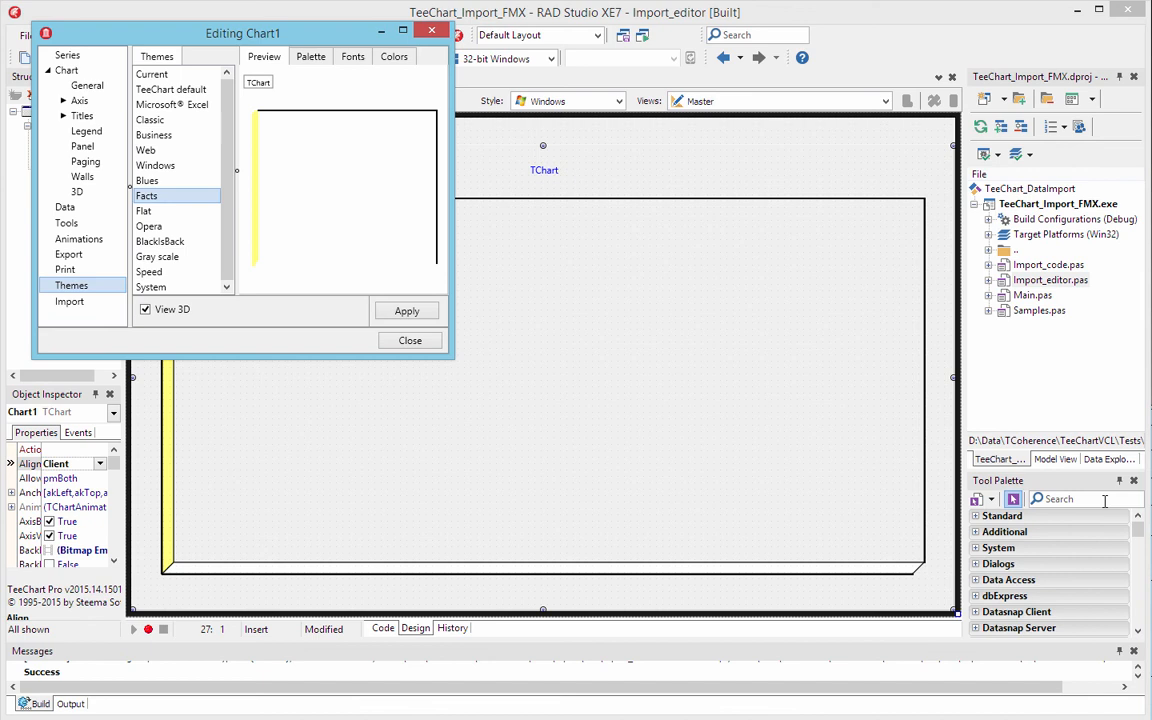
{"action": "left_click", "coordinate": [310, 56]}
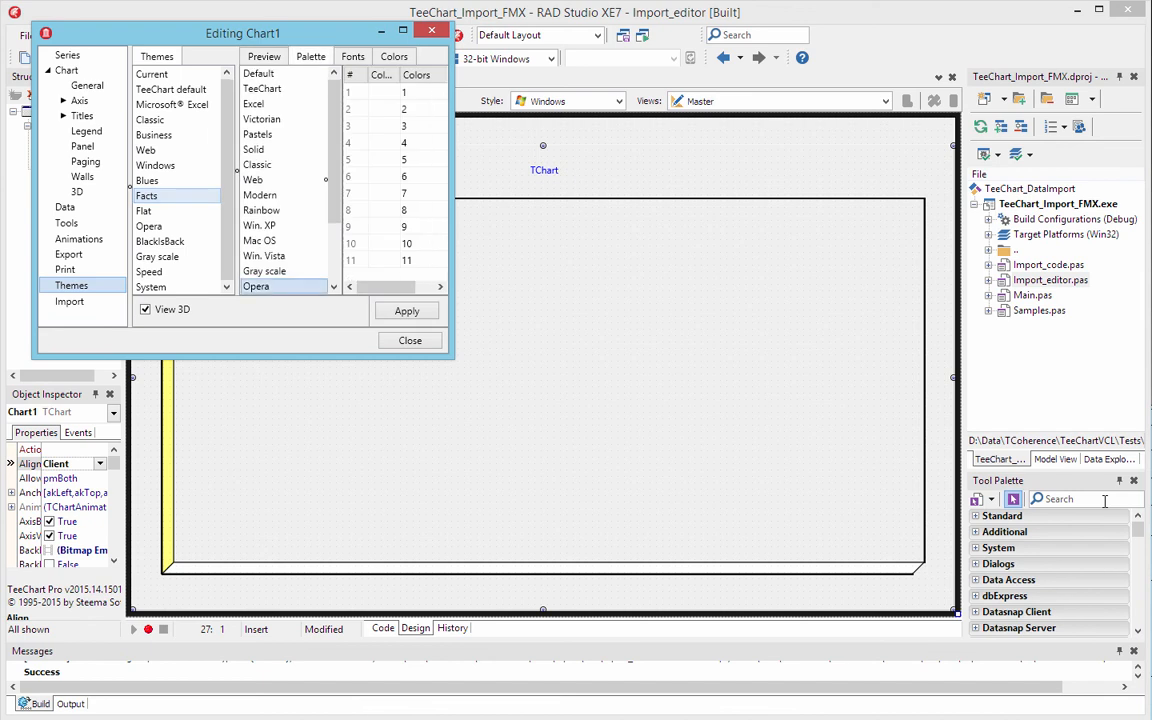
{"action": "left_click", "coordinate": [145, 309]}
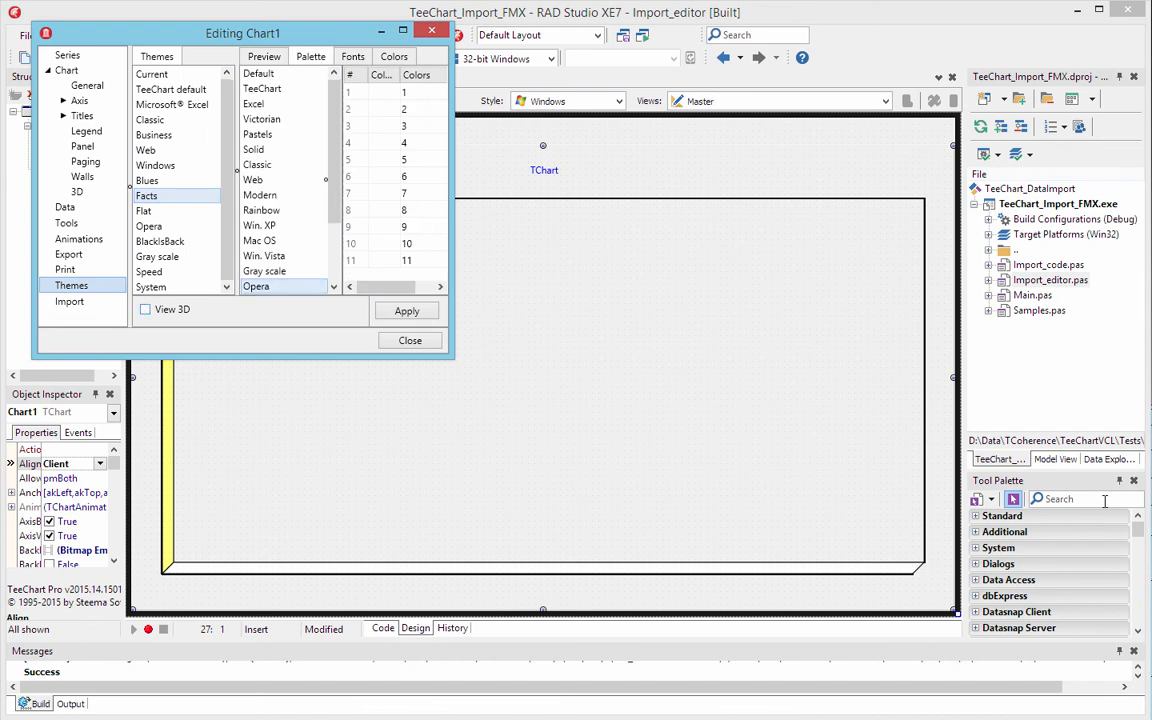
{"action": "left_click", "coordinate": [406, 310]}
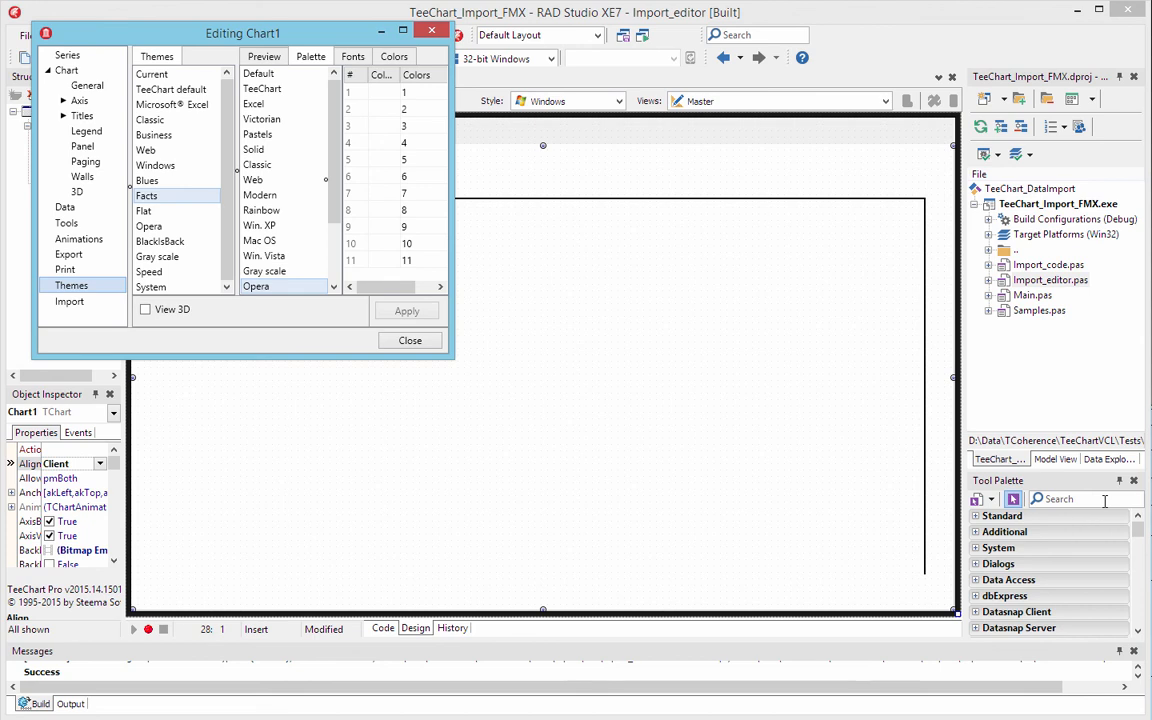
Switch the chart editor to its data Import page
{"action": "left_click", "coordinate": [69, 301]}
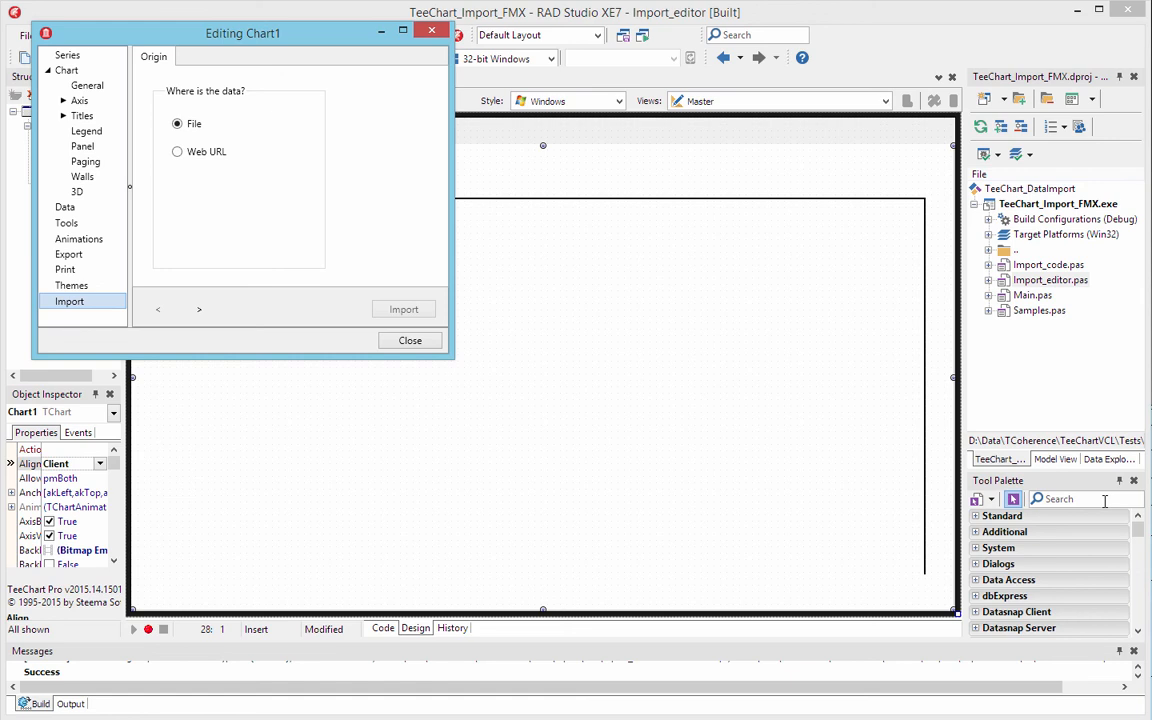
Select Web URL as the import source and continue to the address entry
{"action": "left_click", "coordinate": [178, 151]}
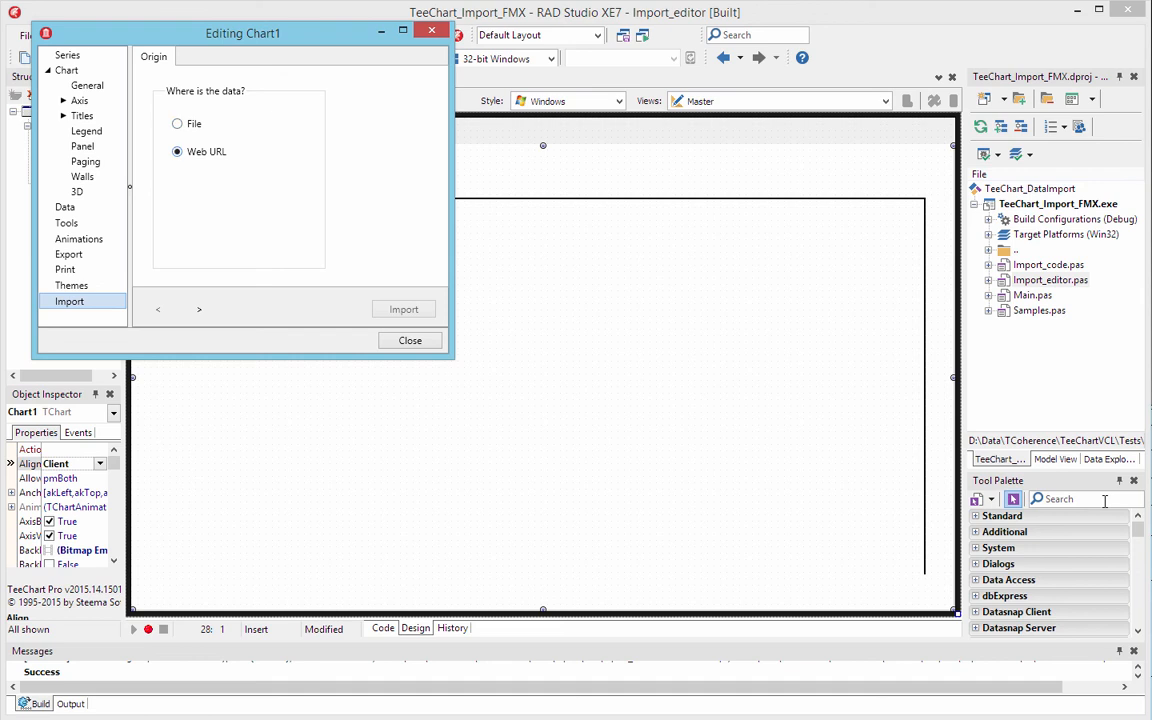
{"action": "left_click", "coordinate": [199, 309]}
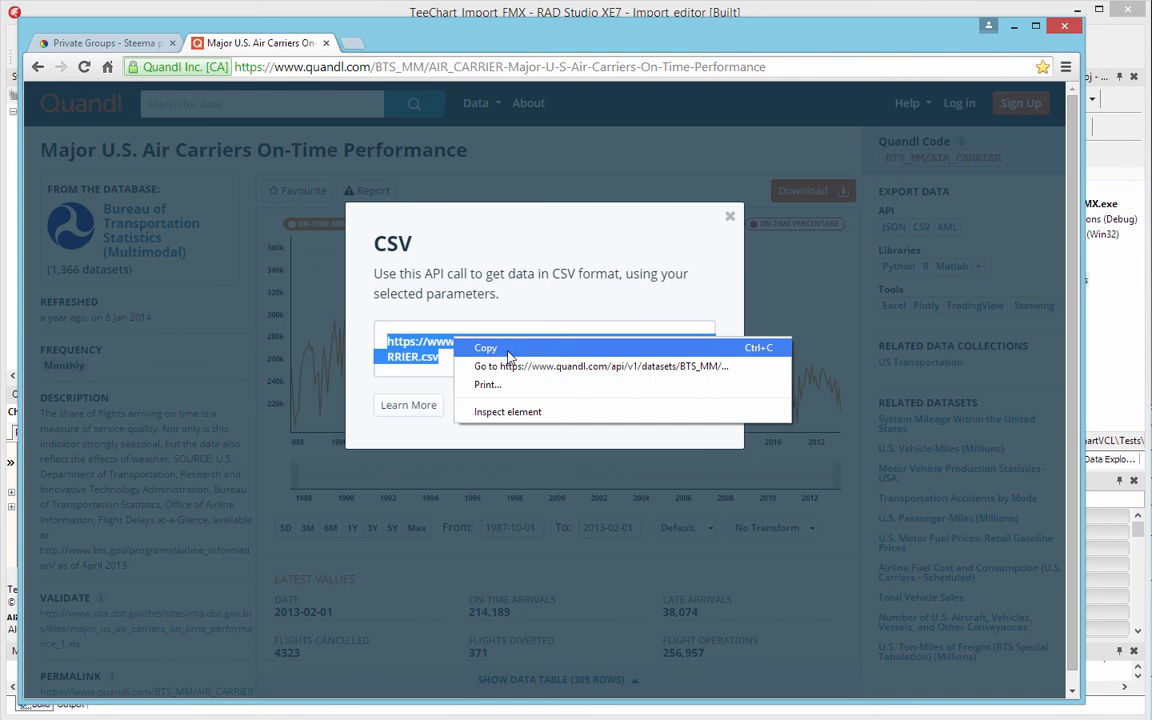
Copy Quandl's CSV API address for the Major U.S. Air Carriers On-Time Performance dataset
{"action": "left_click", "coordinate": [485, 347]}
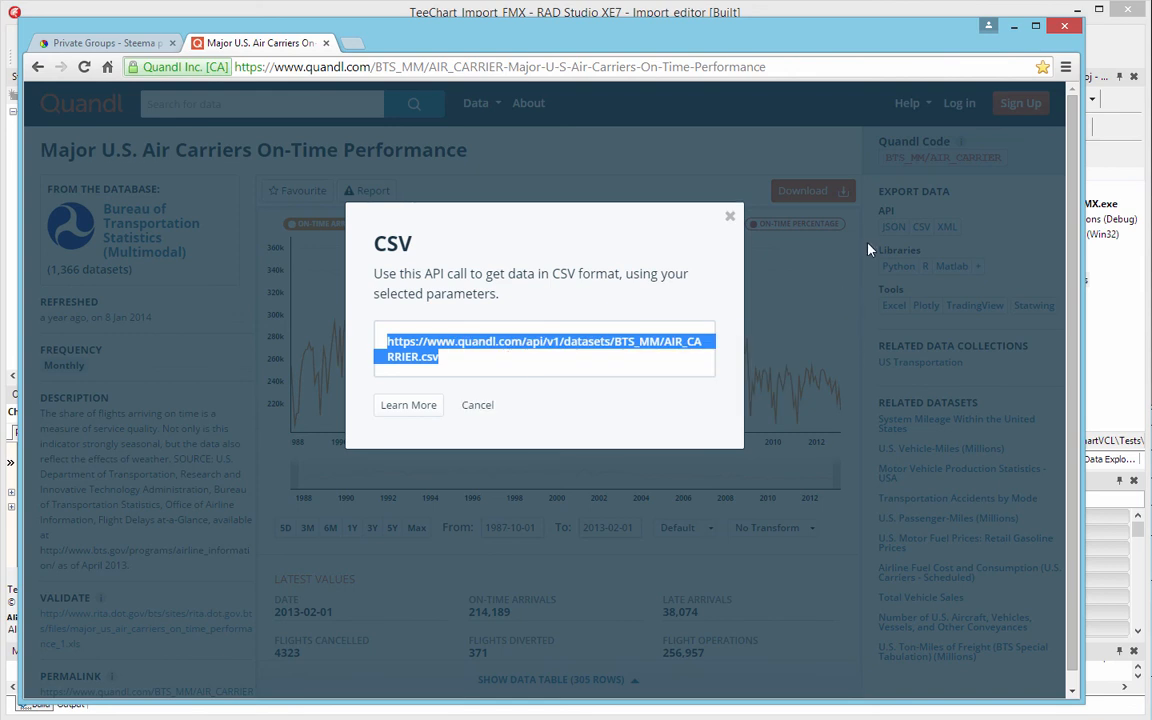
{"action": "mouse_move", "coordinate": [967, 117]}
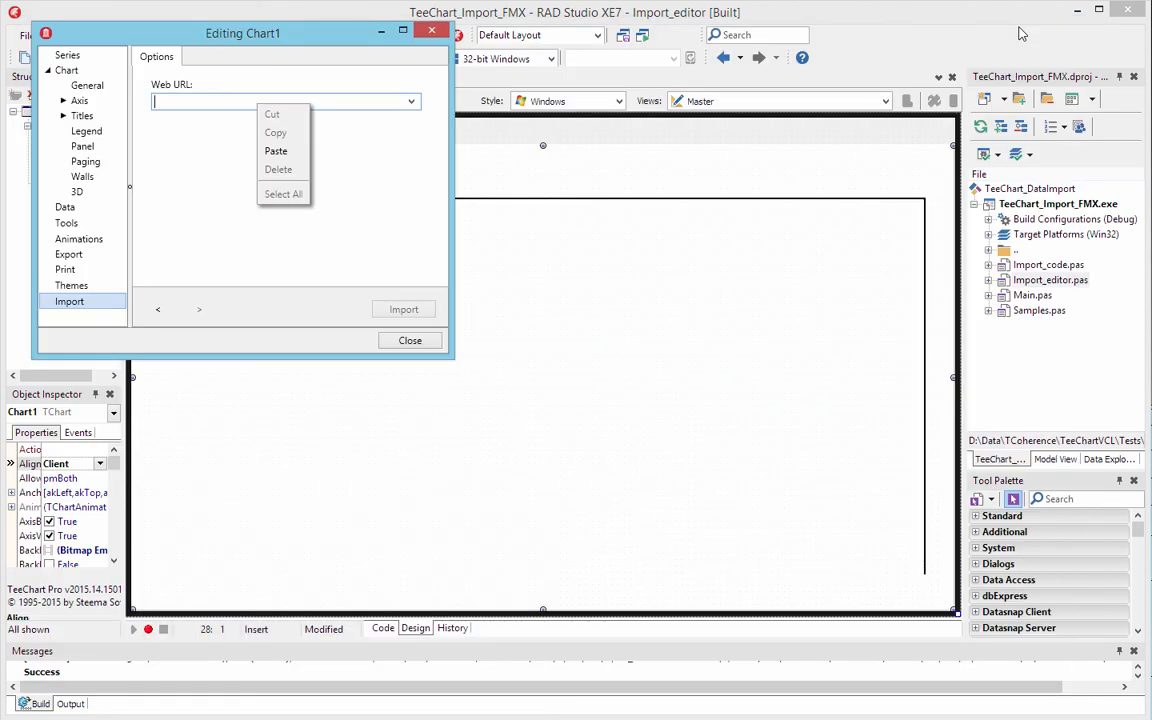
Paste the Quandl CSV address, preview the data and import the six airline series
{"action": "left_click", "coordinate": [275, 150]}
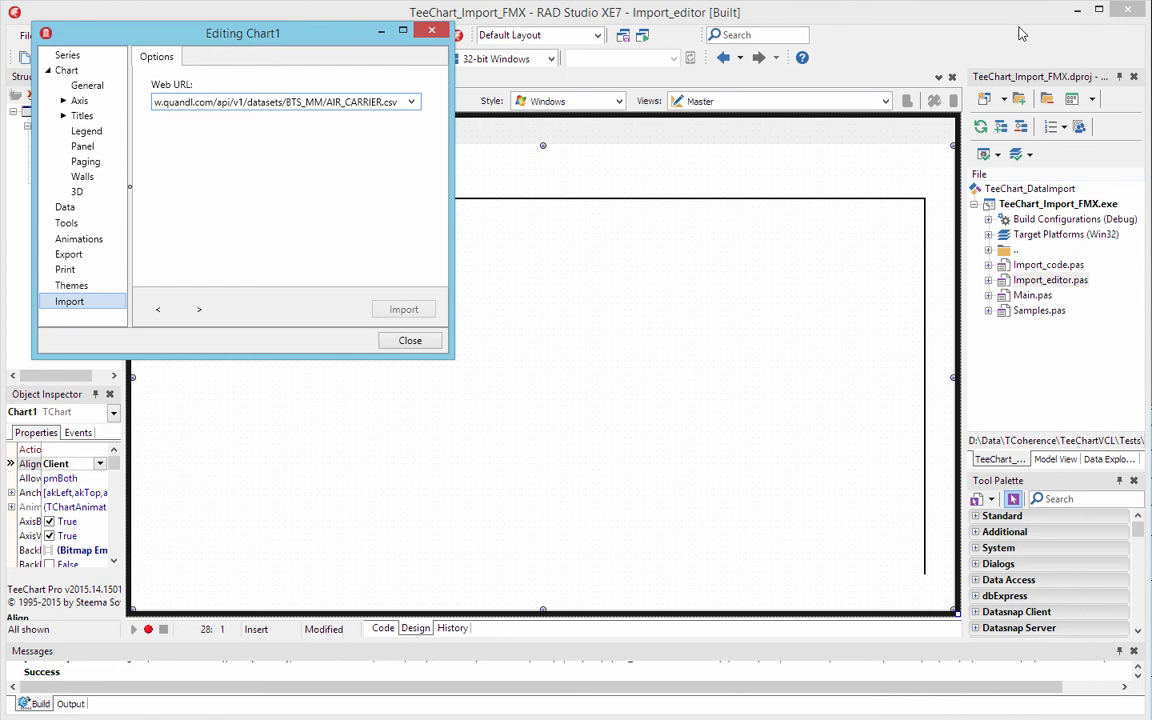
{"action": "left_click", "coordinate": [199, 309]}
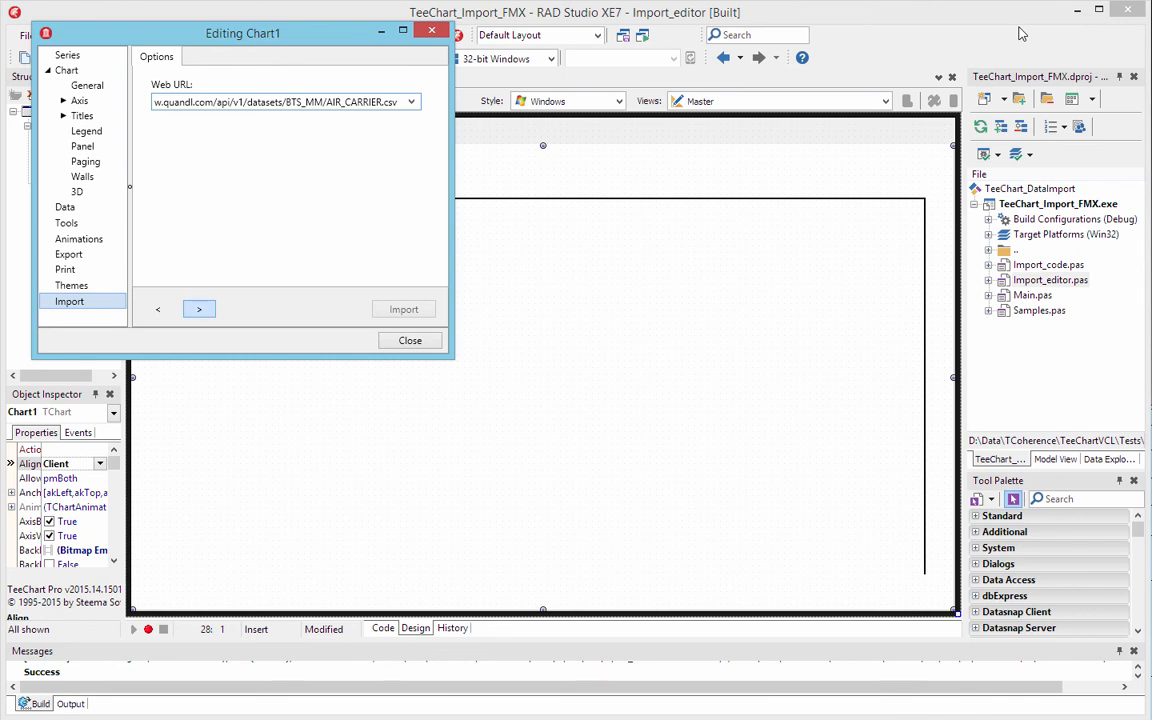
{"action": "left_click", "coordinate": [199, 308]}
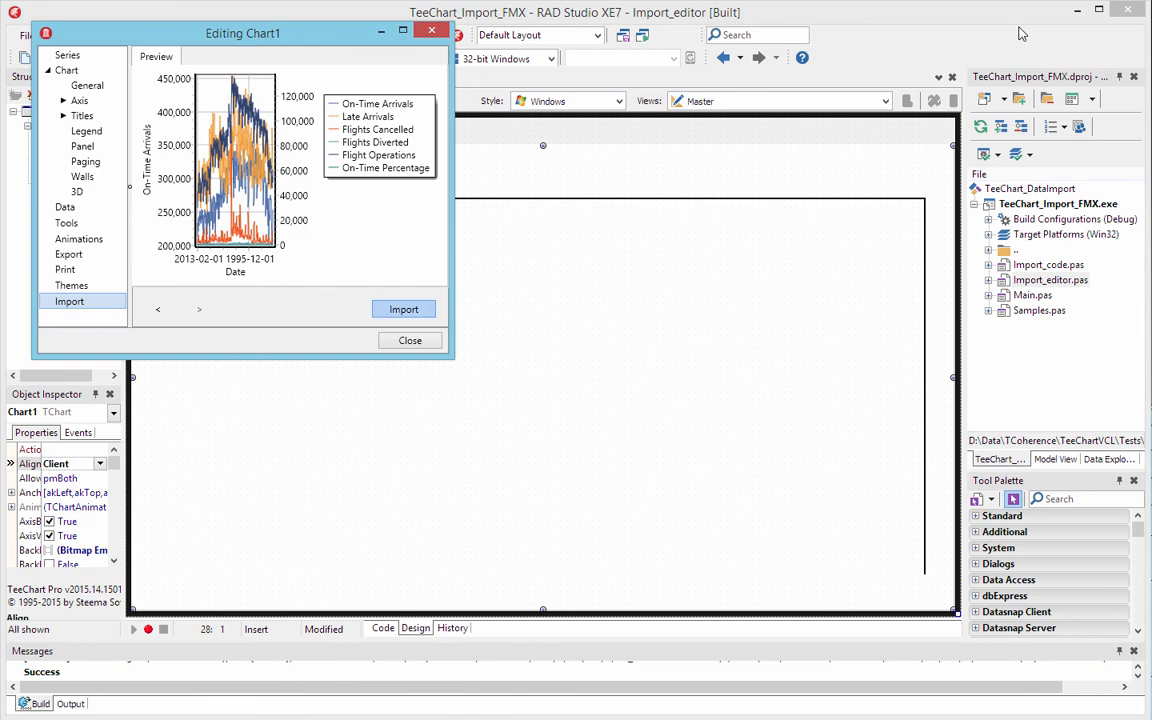
{"action": "left_click", "coordinate": [403, 308]}
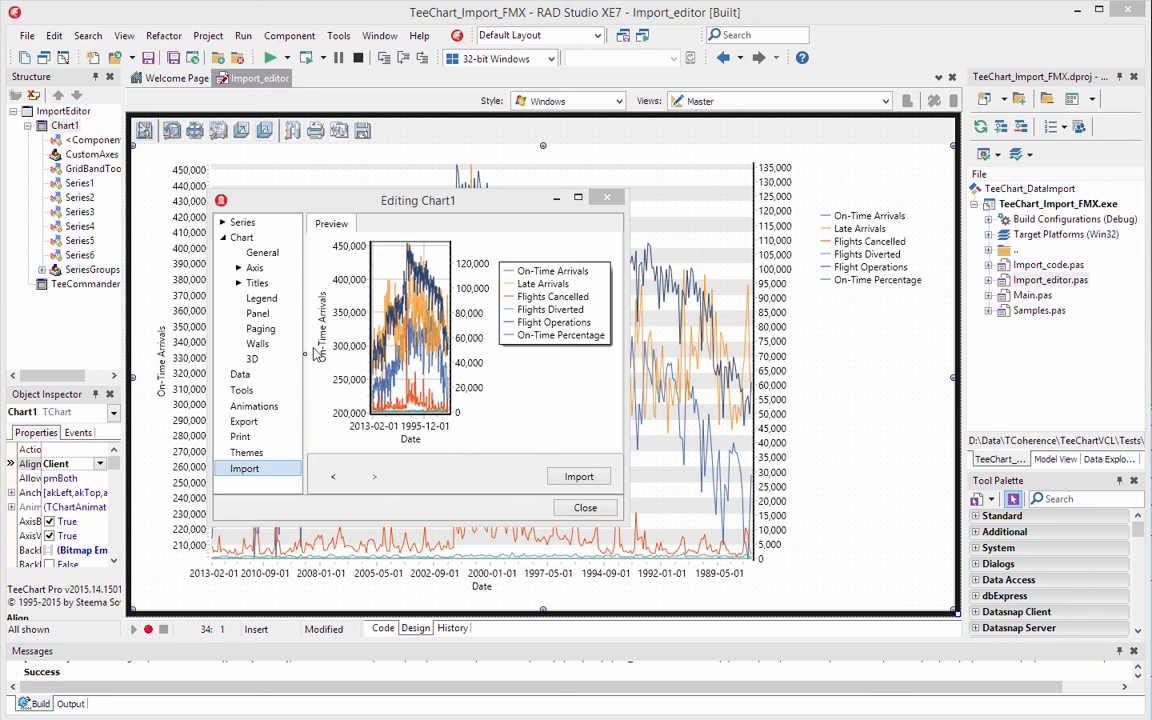
{"action": "mouse_move", "coordinate": [267, 290]}
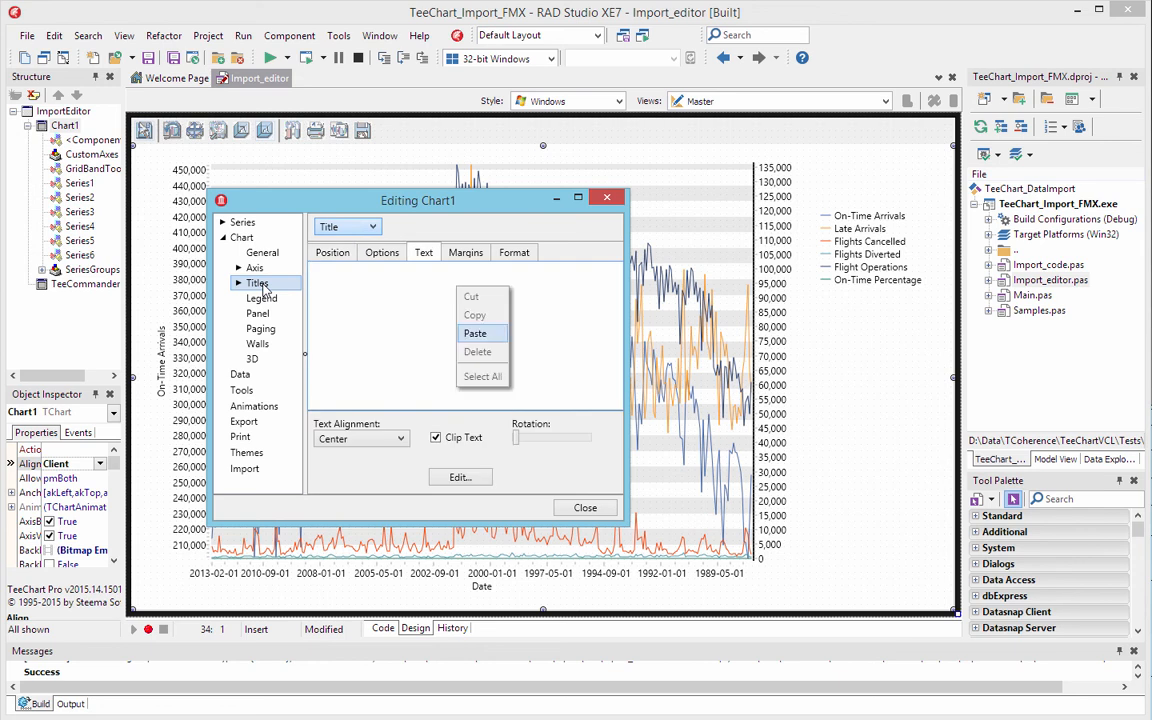
Title the chart 'Major U.S. Air Carriers On-Time Performance' in a larger font, aligned right
{"action": "left_click", "coordinate": [475, 333]}
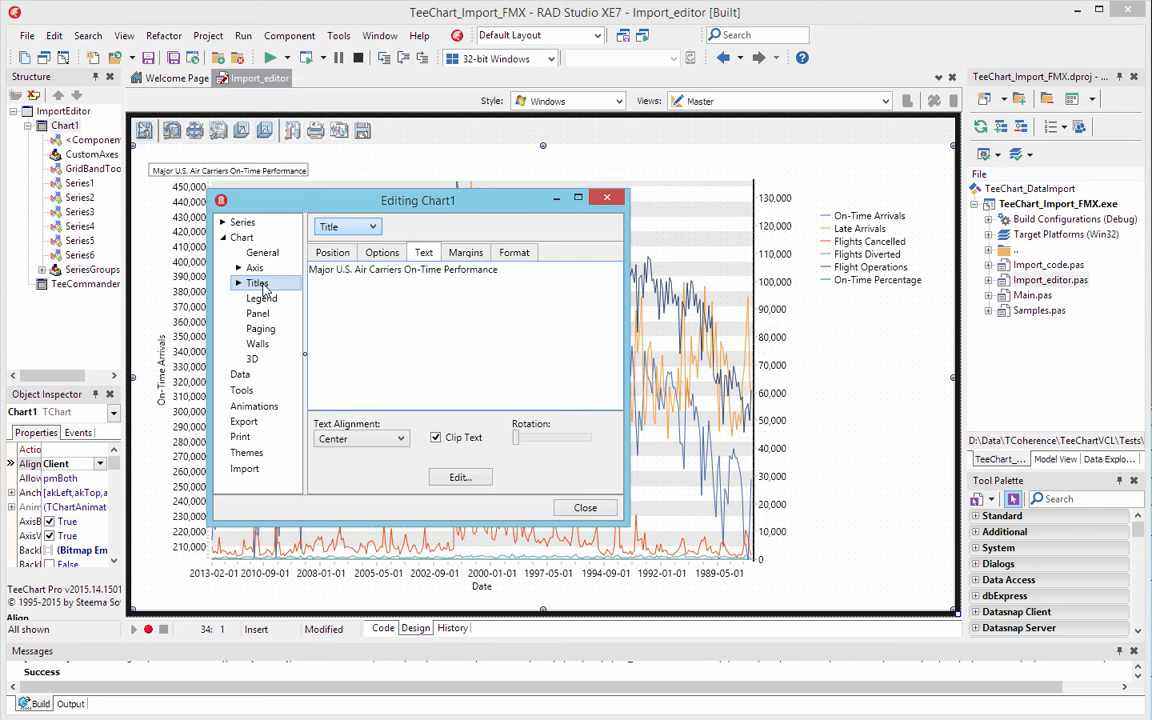
{"action": "left_click", "coordinate": [514, 251]}
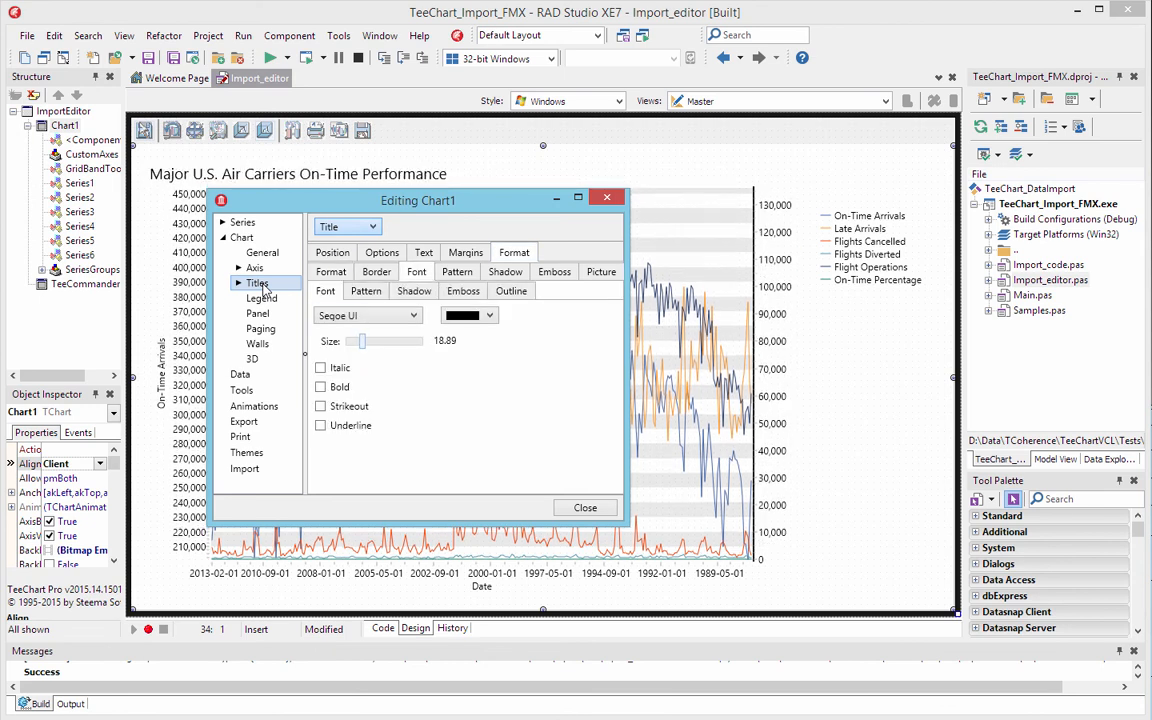
{"action": "left_click", "coordinate": [381, 252]}
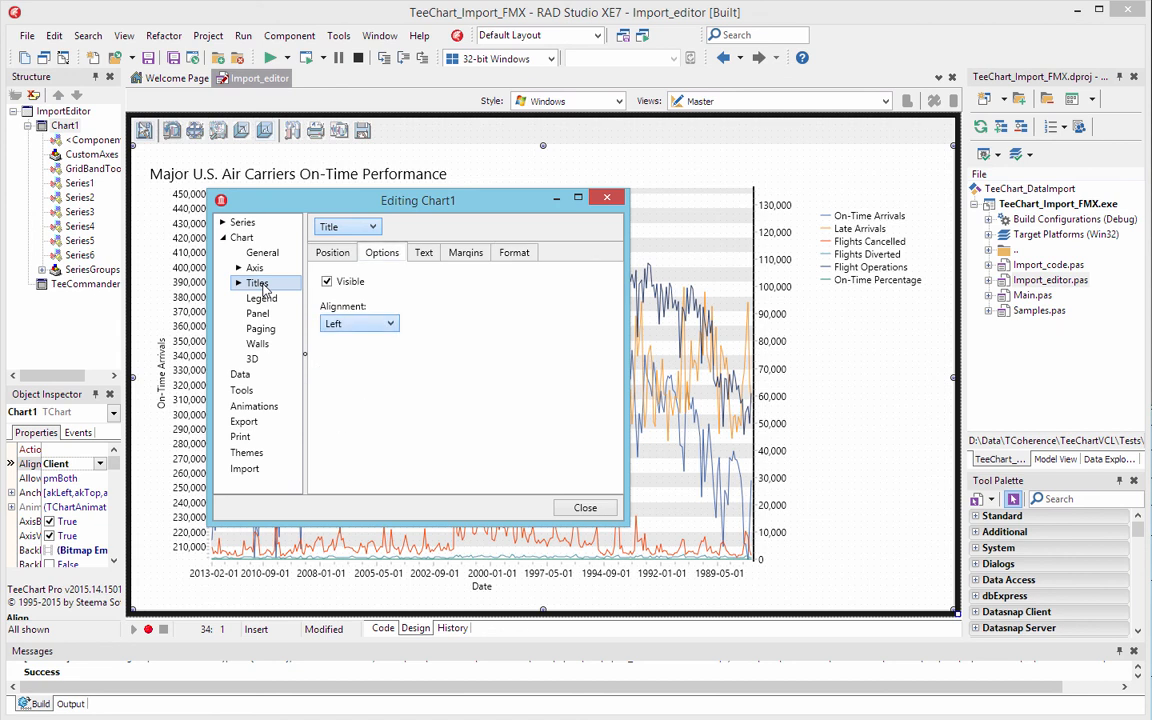
{"action": "left_click", "coordinate": [383, 323]}
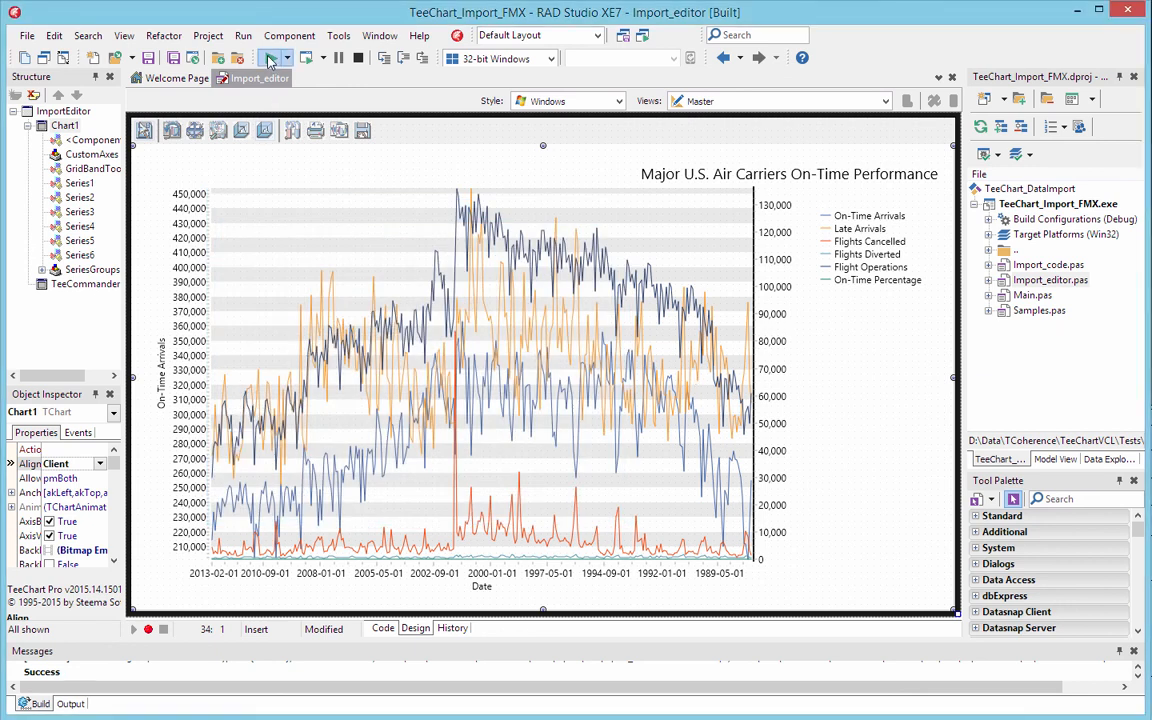
Build and run the project so the titled chart appears in the Form3 window
{"action": "left_click", "coordinate": [270, 57]}
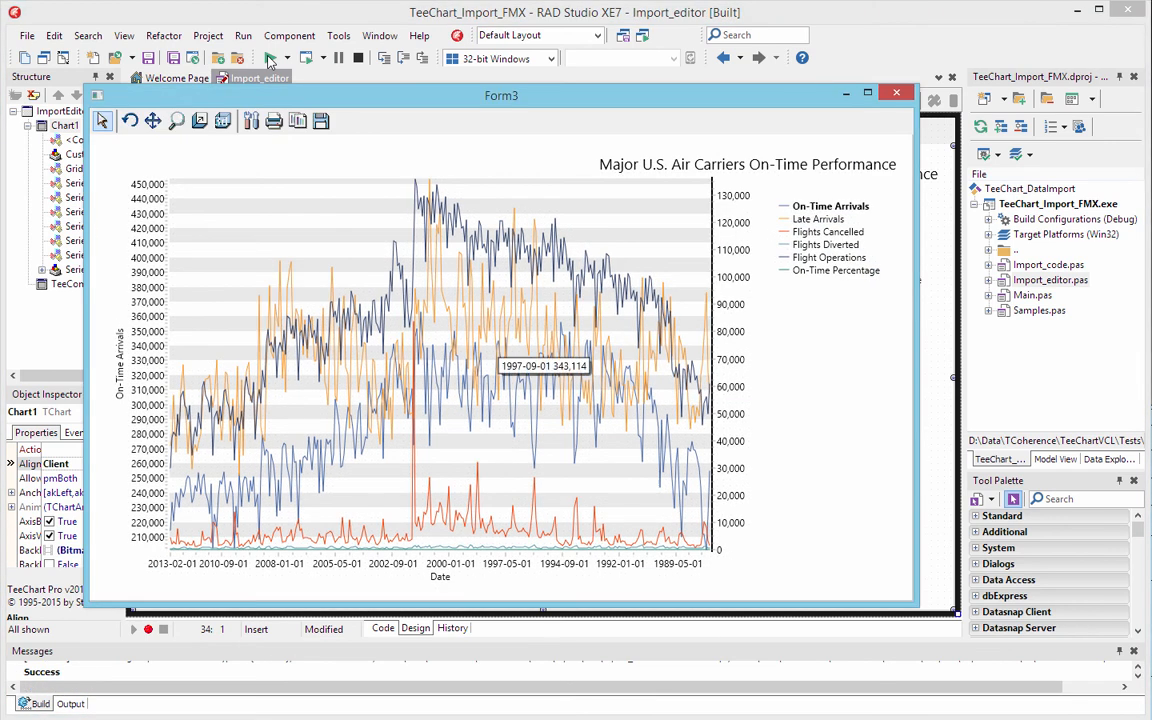
{"action": "mouse_move", "coordinate": [437, 290]}
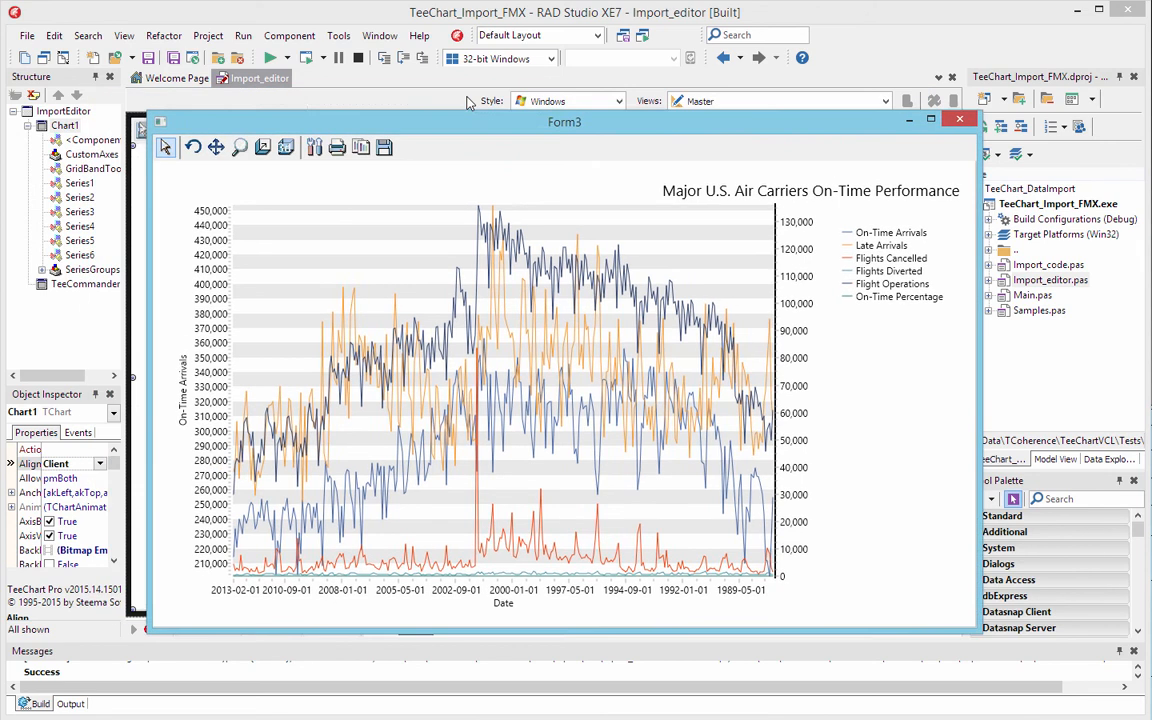
{"action": "left_click_drag", "start_coordinate": [564, 121], "coordinate": [707, 169]}
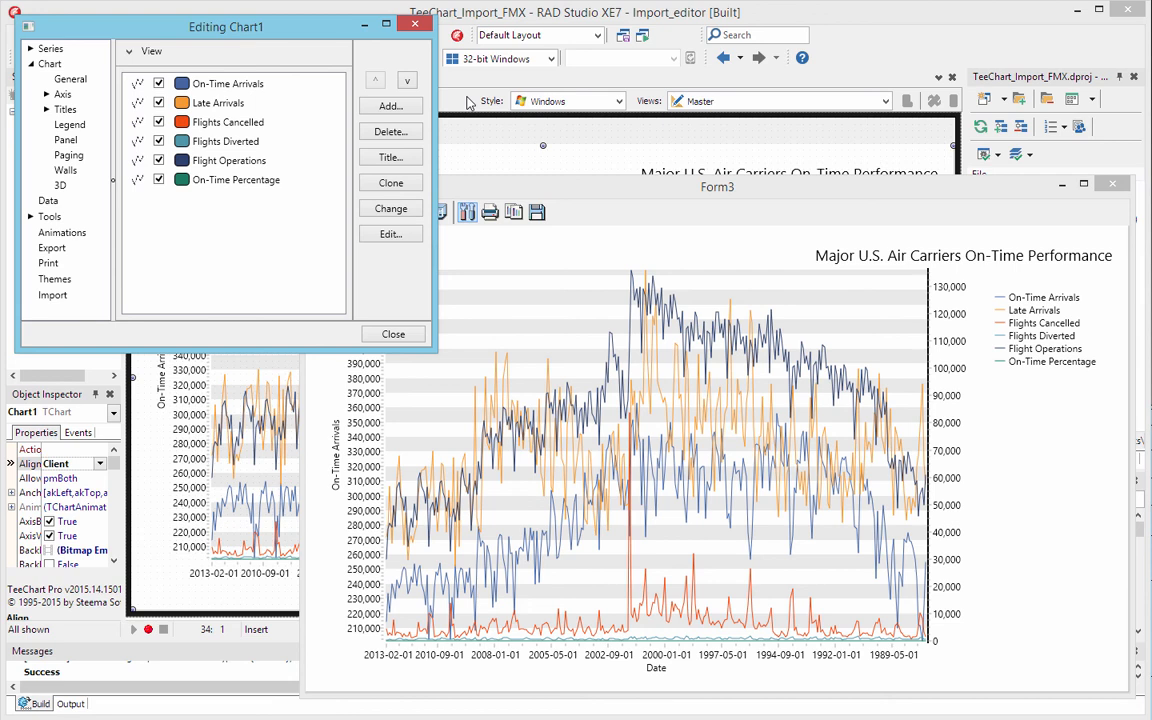
Change the Flights Cancelled series to the Standard Area type in the Series Gallery
{"action": "left_click", "coordinate": [226, 121]}
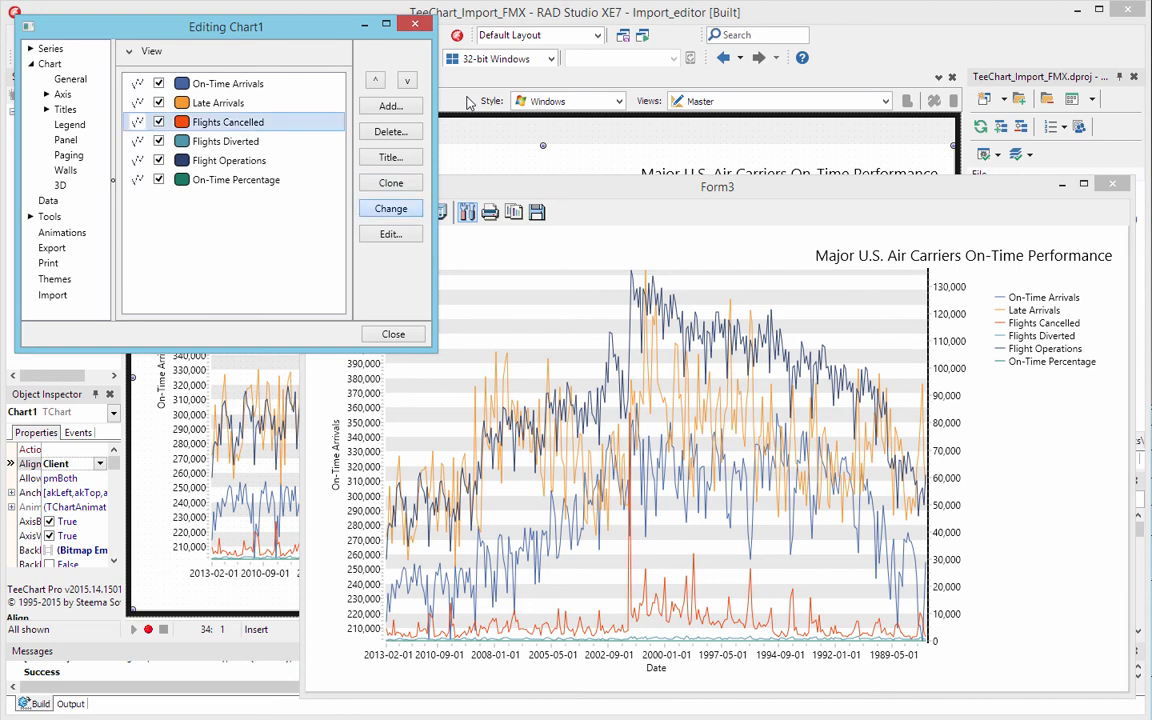
{"action": "left_click", "coordinate": [390, 208]}
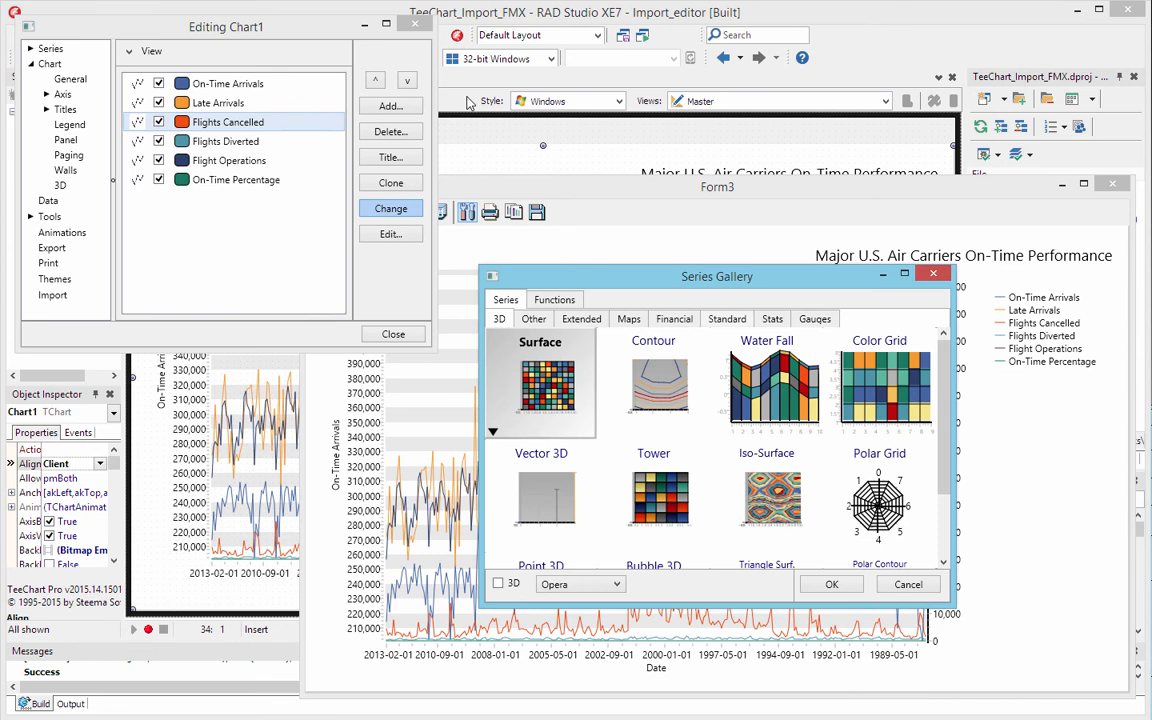
{"action": "left_click", "coordinate": [727, 318]}
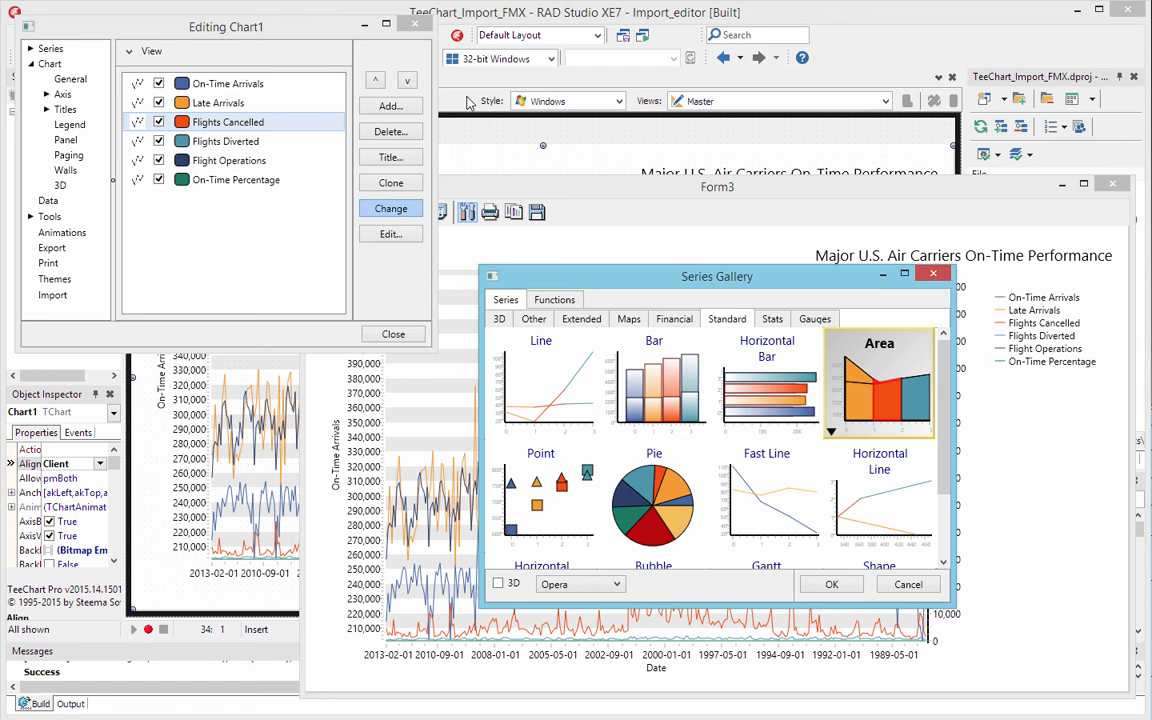
{"action": "left_click", "coordinate": [831, 584]}
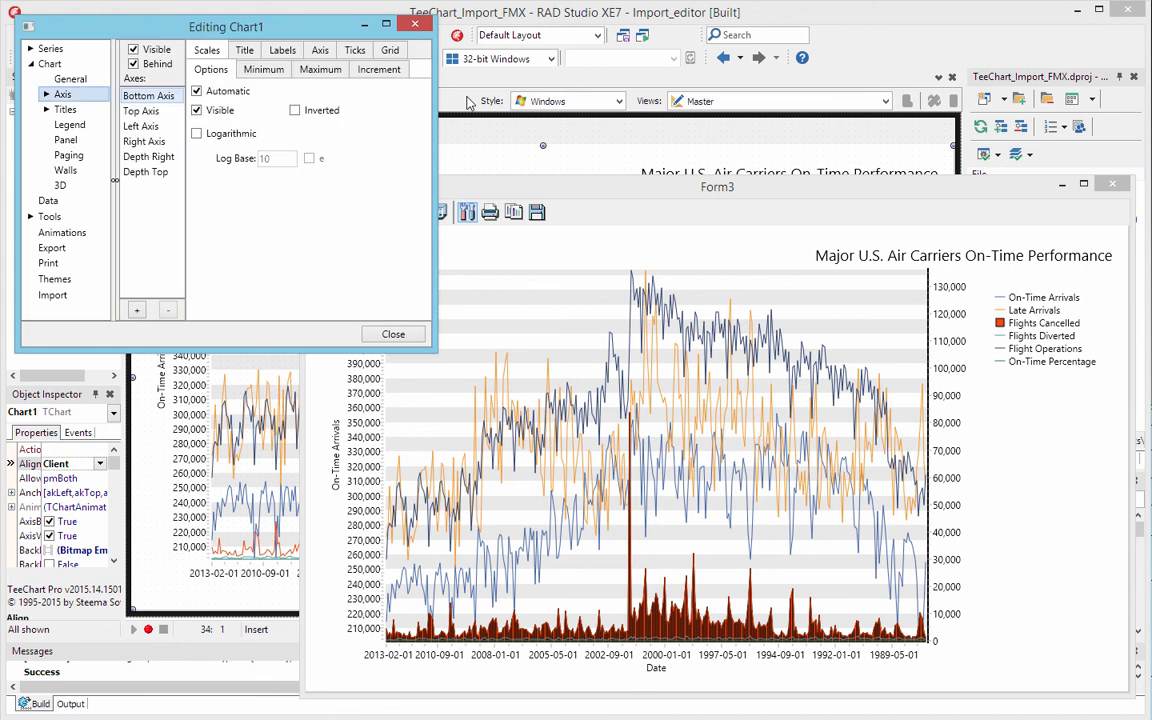
Set the Right Axis position to start at 71%
{"action": "left_click", "coordinate": [144, 141]}
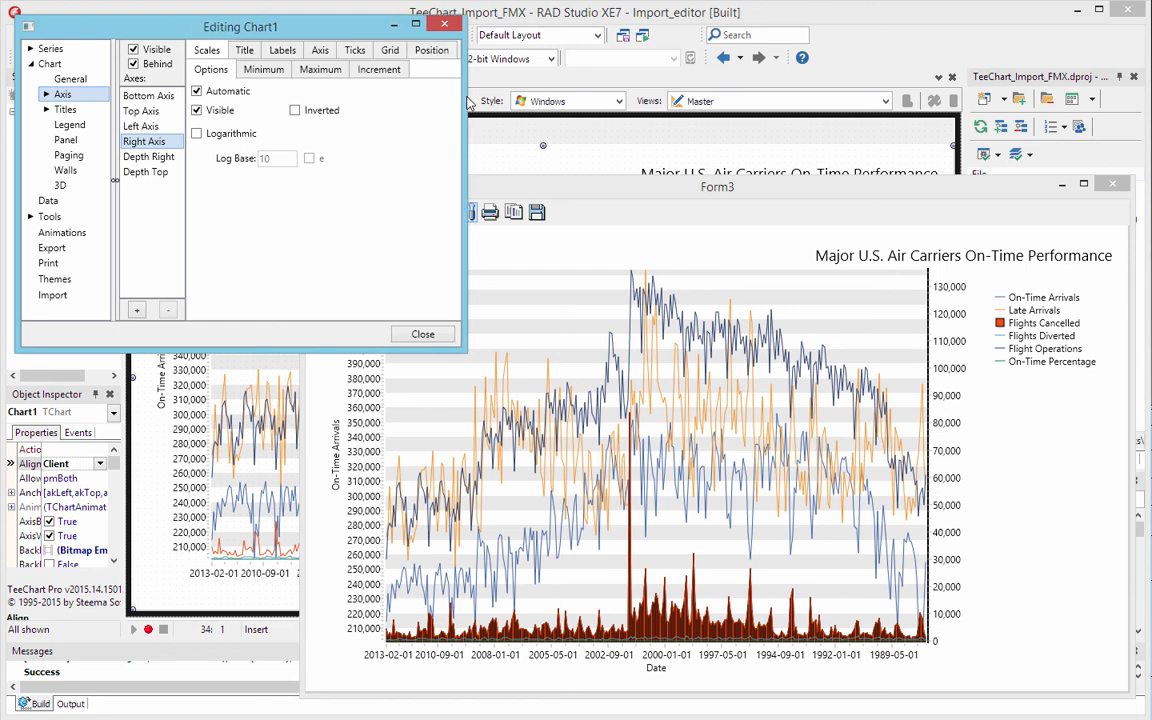
{"action": "left_click", "coordinate": [431, 50]}
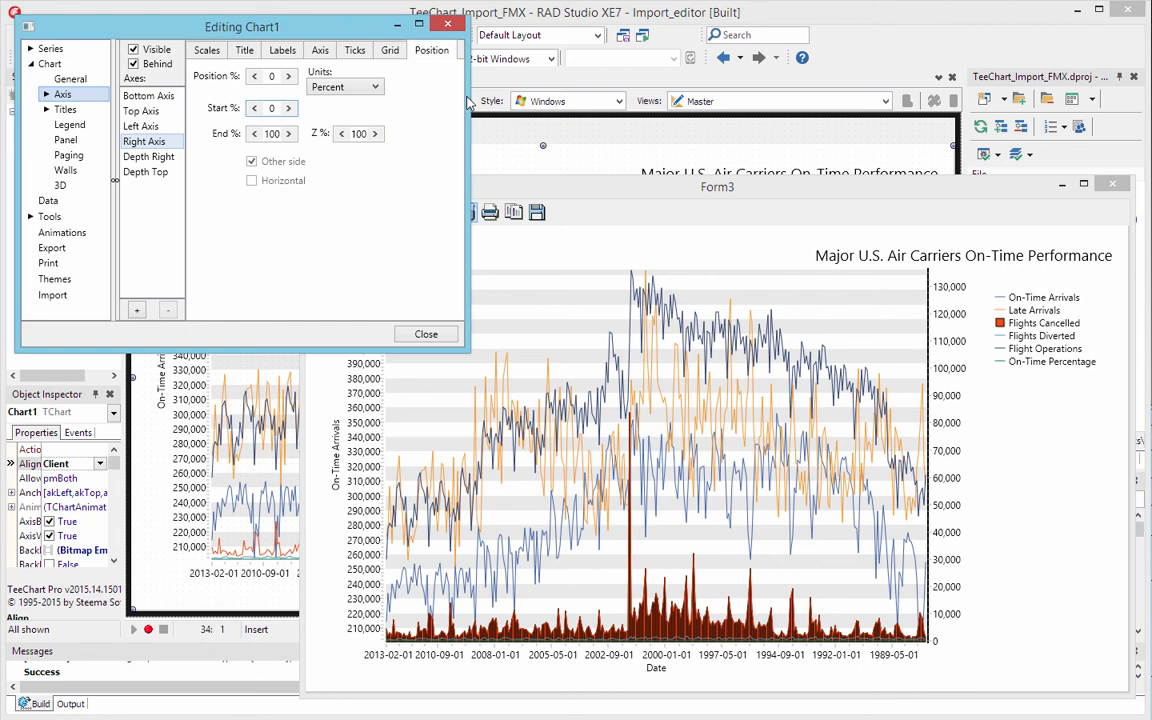
{"action": "left_click", "coordinate": [288, 104]}
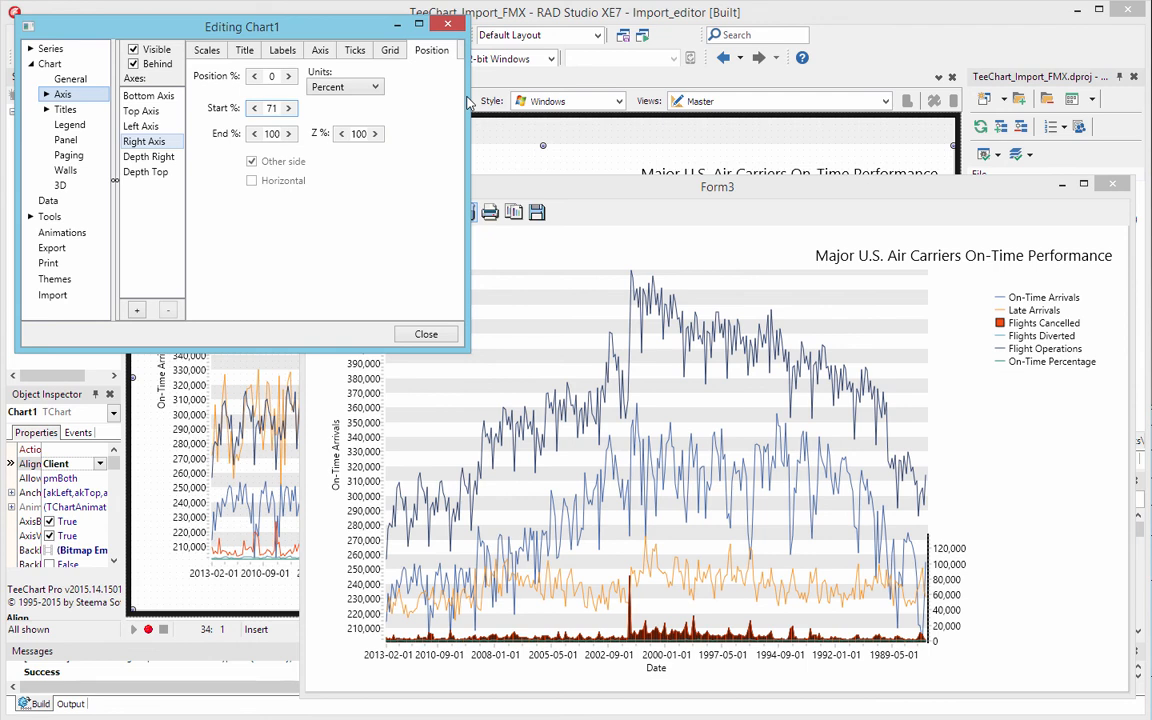
Set the Left Axis position to end at 70%, splitting the chart into two panes
{"action": "left_click", "coordinate": [143, 141]}
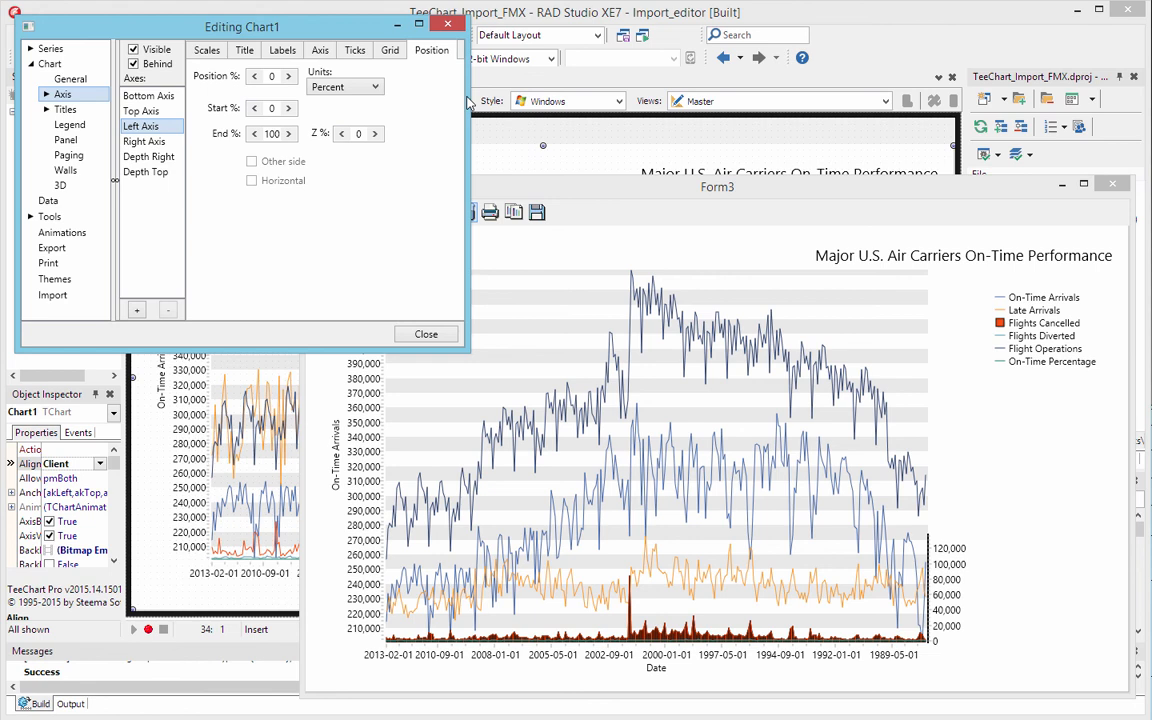
{"action": "type", "text": "70"}
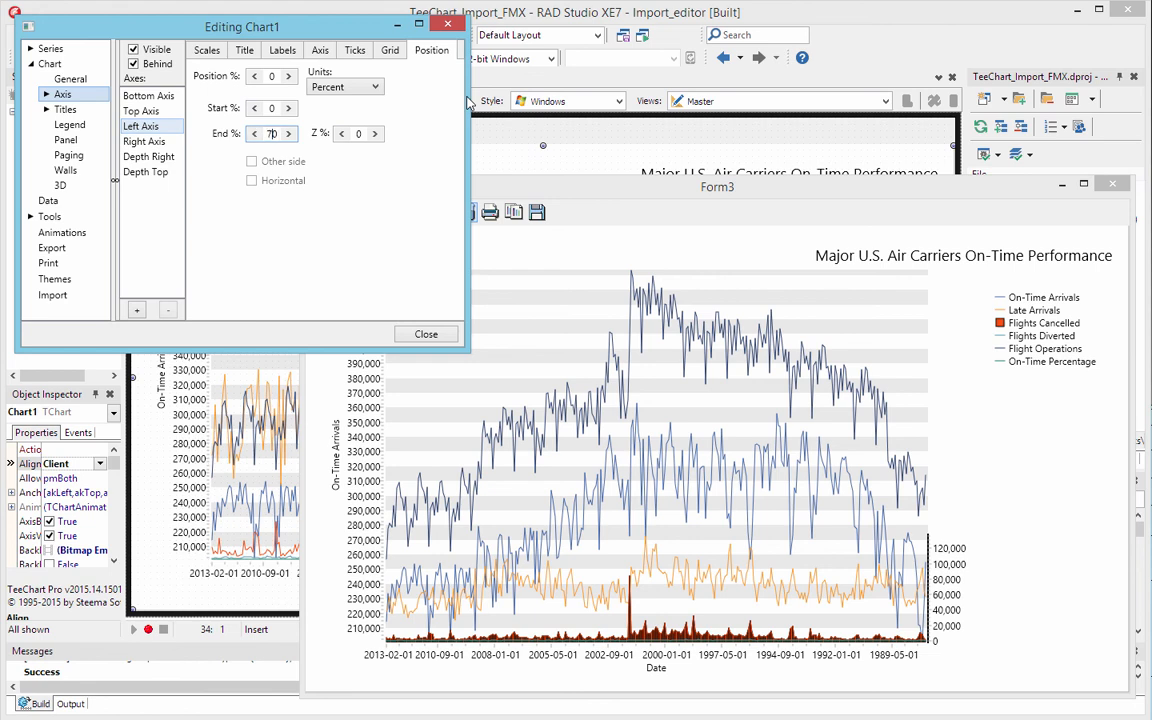
{"action": "left_click", "coordinate": [289, 129]}
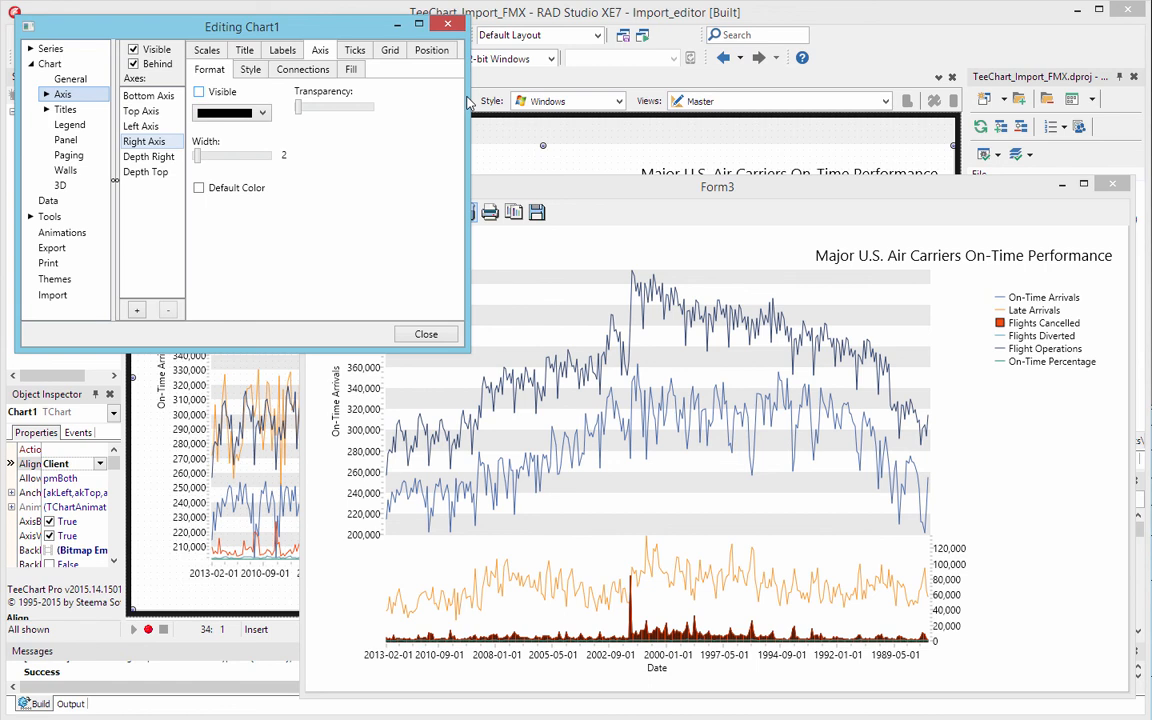
Close the runtime Editing Chart1 dialog, leaving the two-pane airline chart
{"action": "left_click_drag", "start_coordinate": [242, 26], "coordinate": [253, 54]}
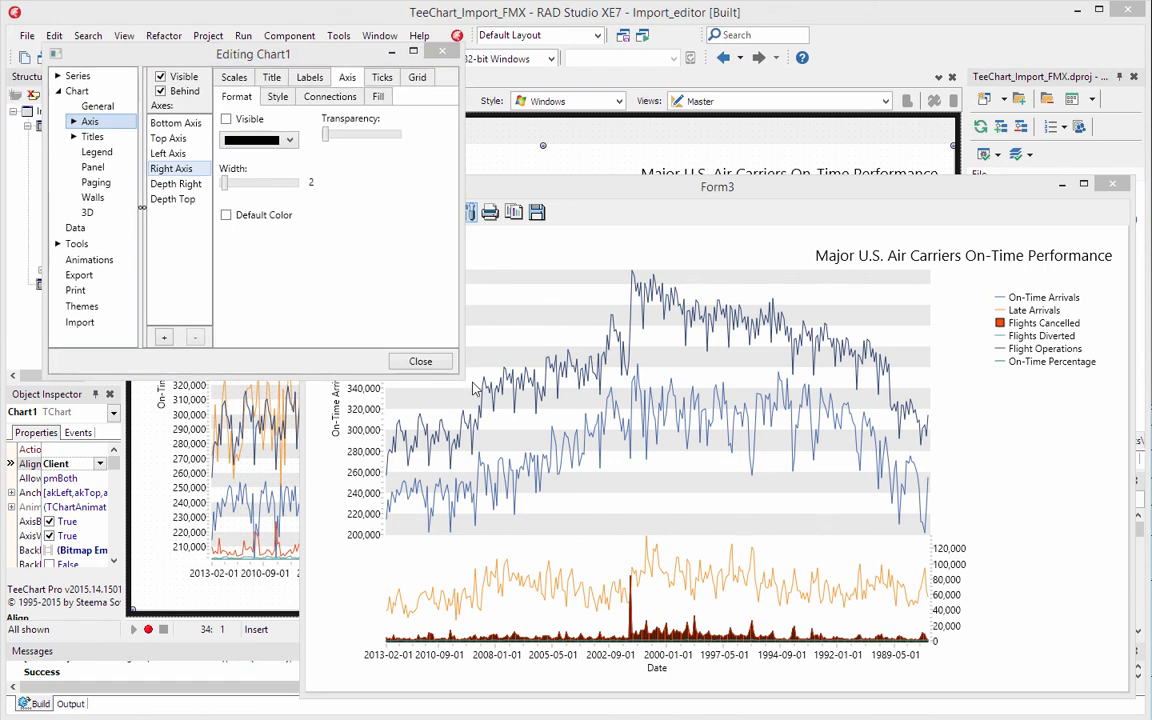
{"action": "left_click", "coordinate": [420, 361]}
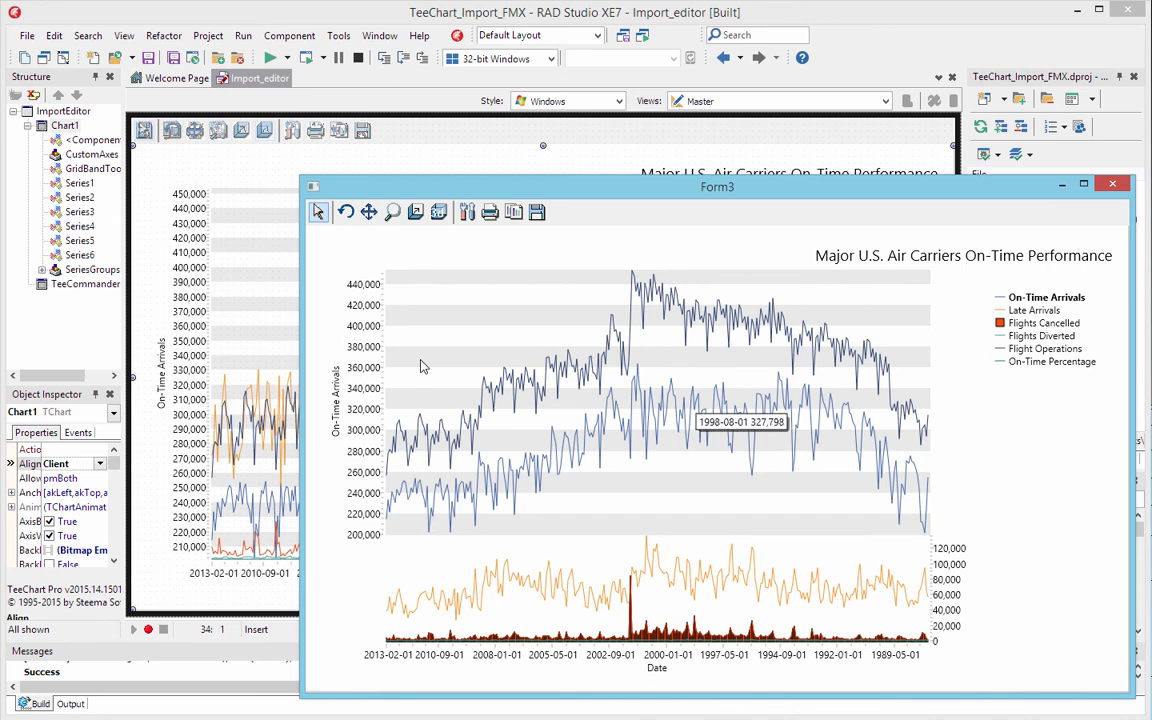
{"action": "mouse_move", "coordinate": [812, 421]}
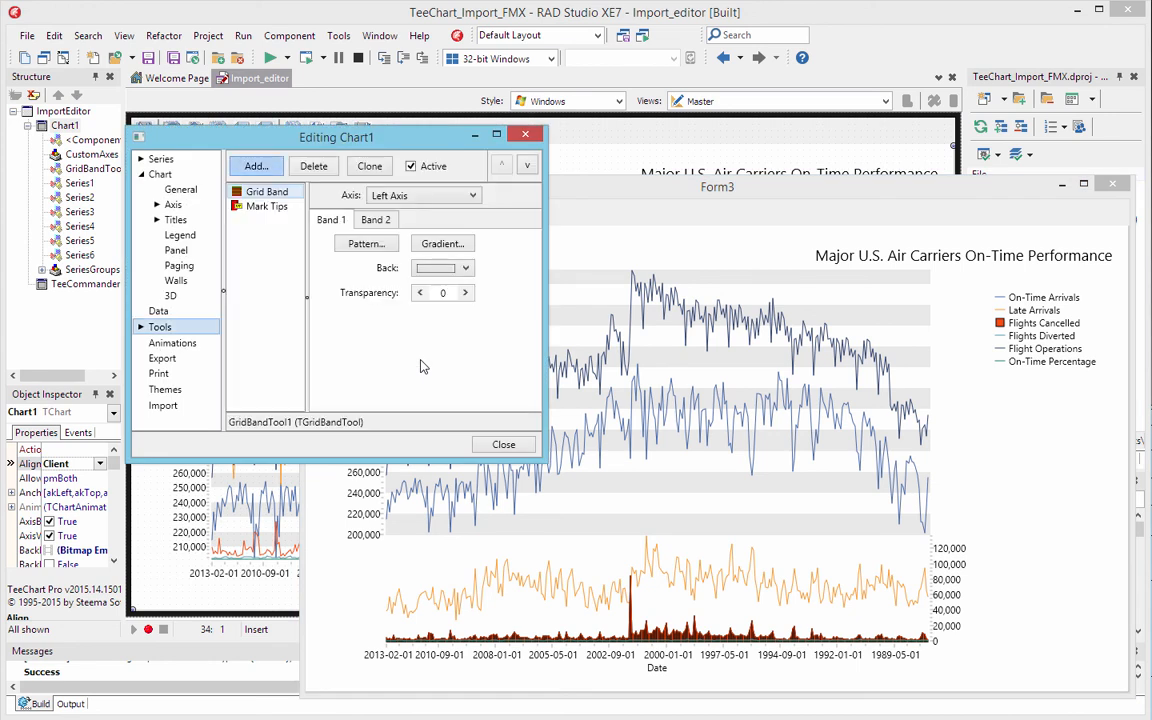
Add a ScrollPager tool from the Chart Tools Gallery and link its series to On-Time Arrivals
{"action": "left_click", "coordinate": [256, 165]}
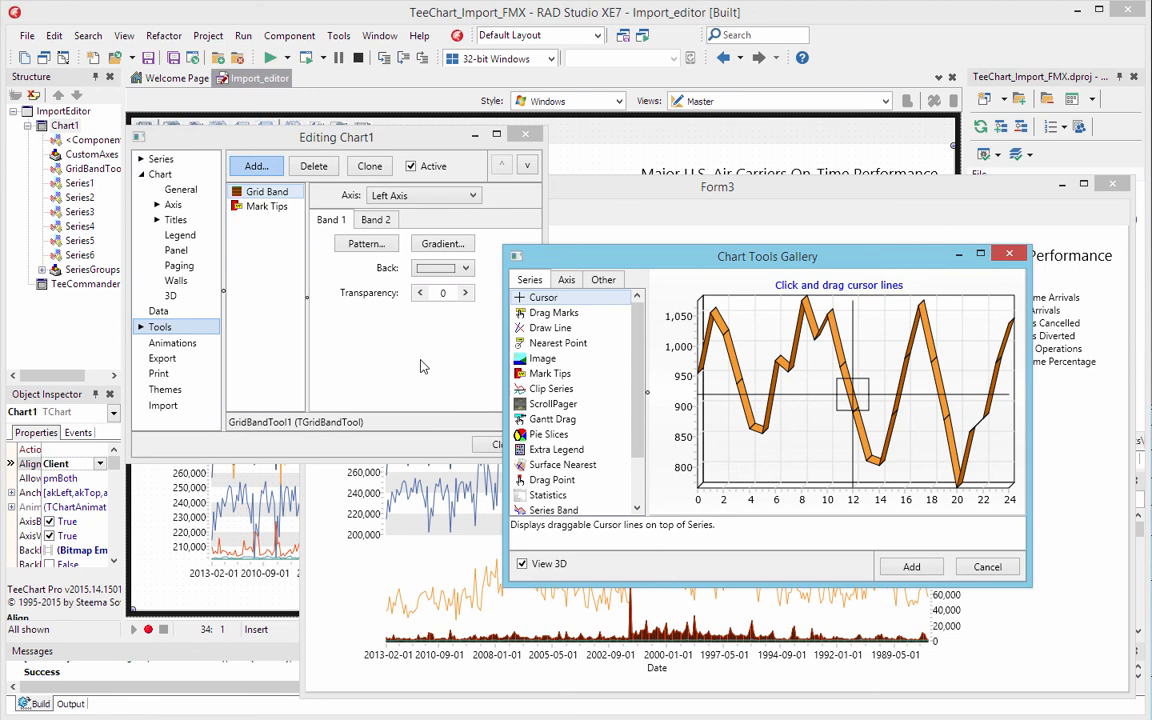
{"action": "left_click", "coordinate": [553, 403]}
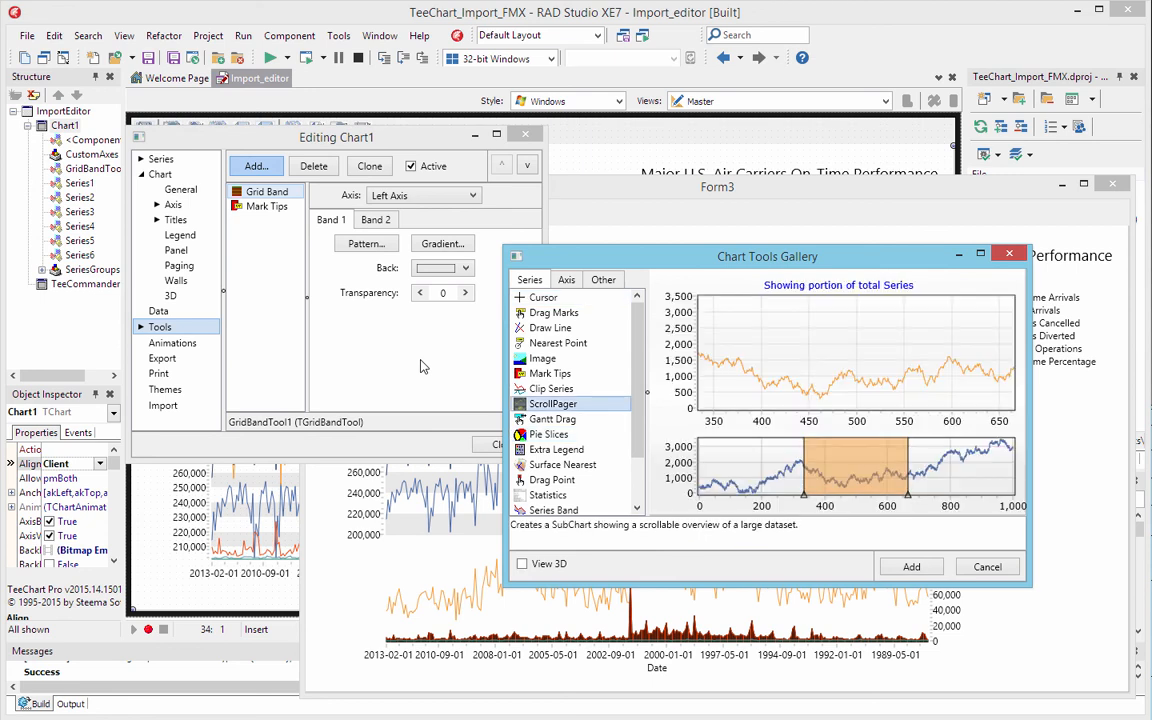
{"action": "left_click", "coordinate": [910, 566]}
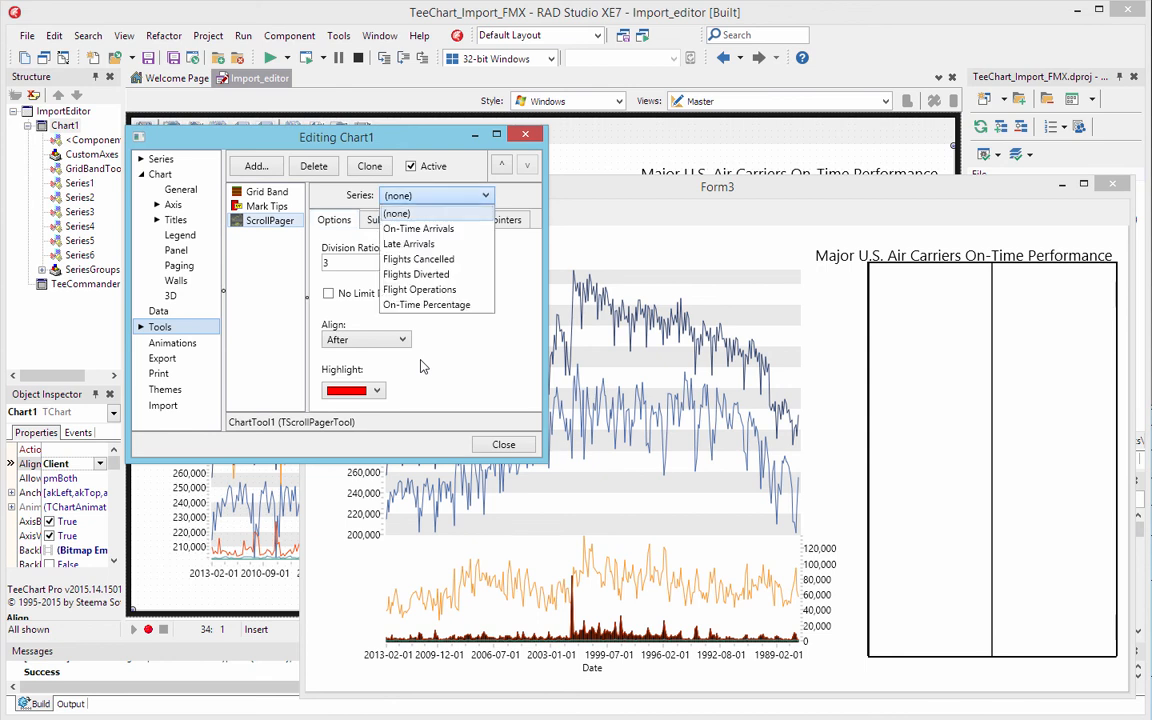
{"action": "left_click", "coordinate": [418, 228]}
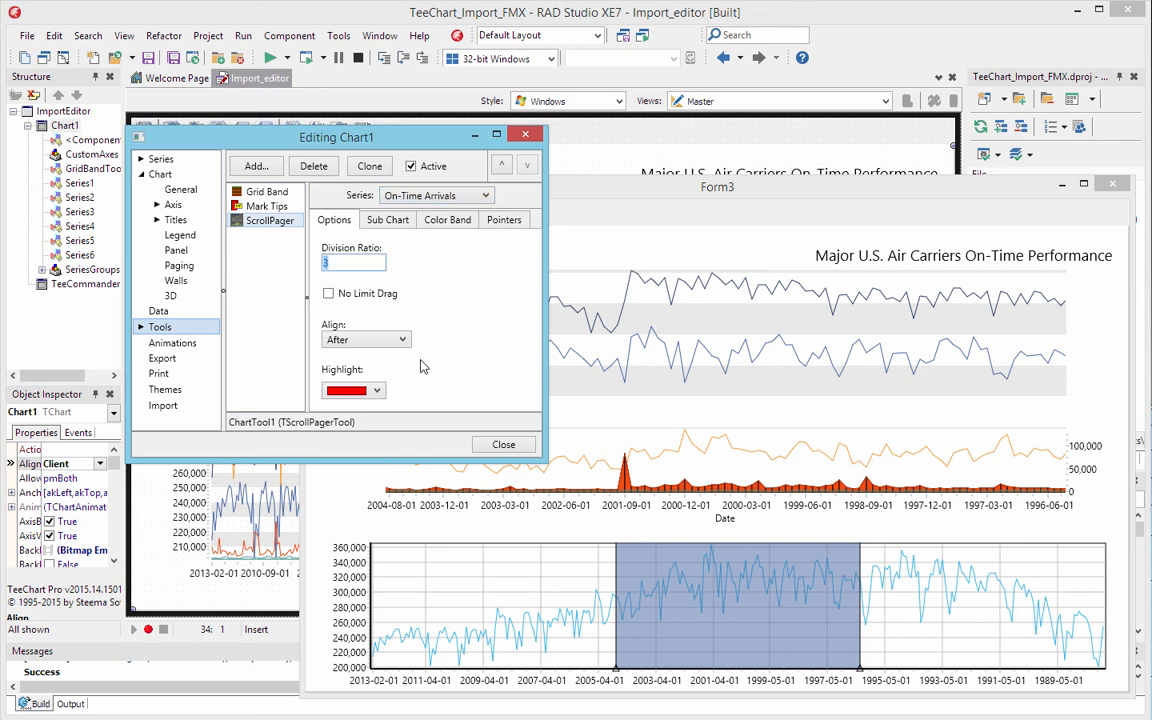
{"action": "type", "text": "6"}
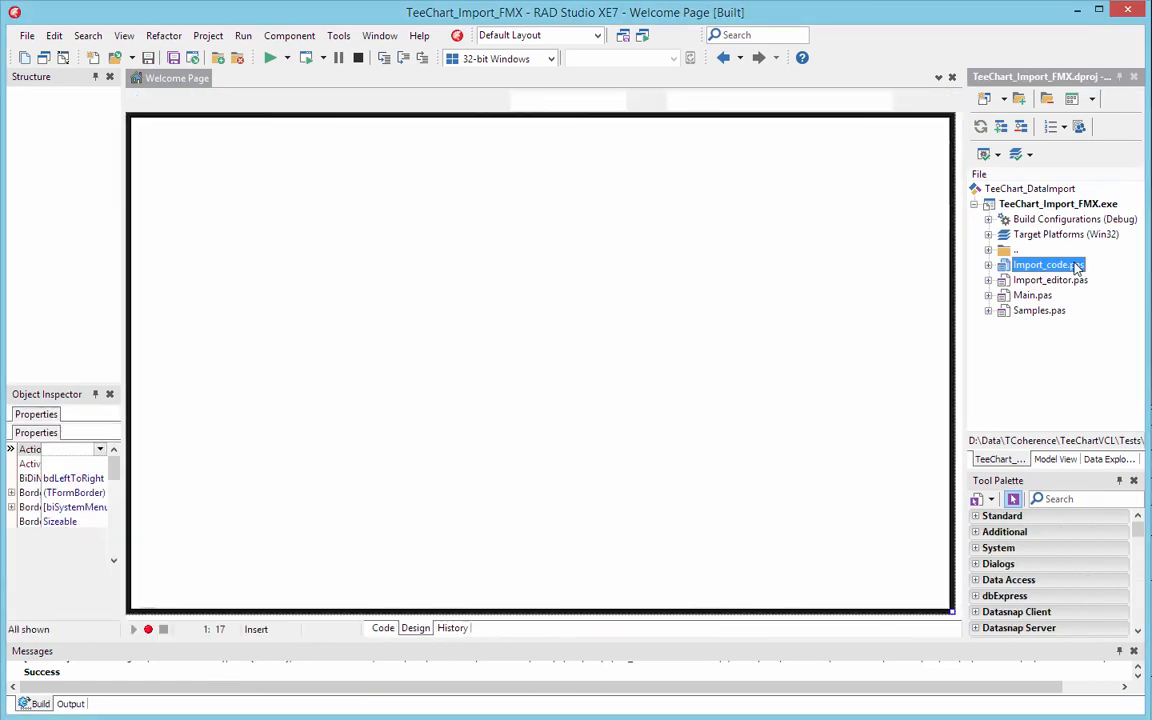
Open Import_code.pas from the Project Manager to show the TImportCode form class
{"action": "double_click", "coordinate": [1047, 264]}
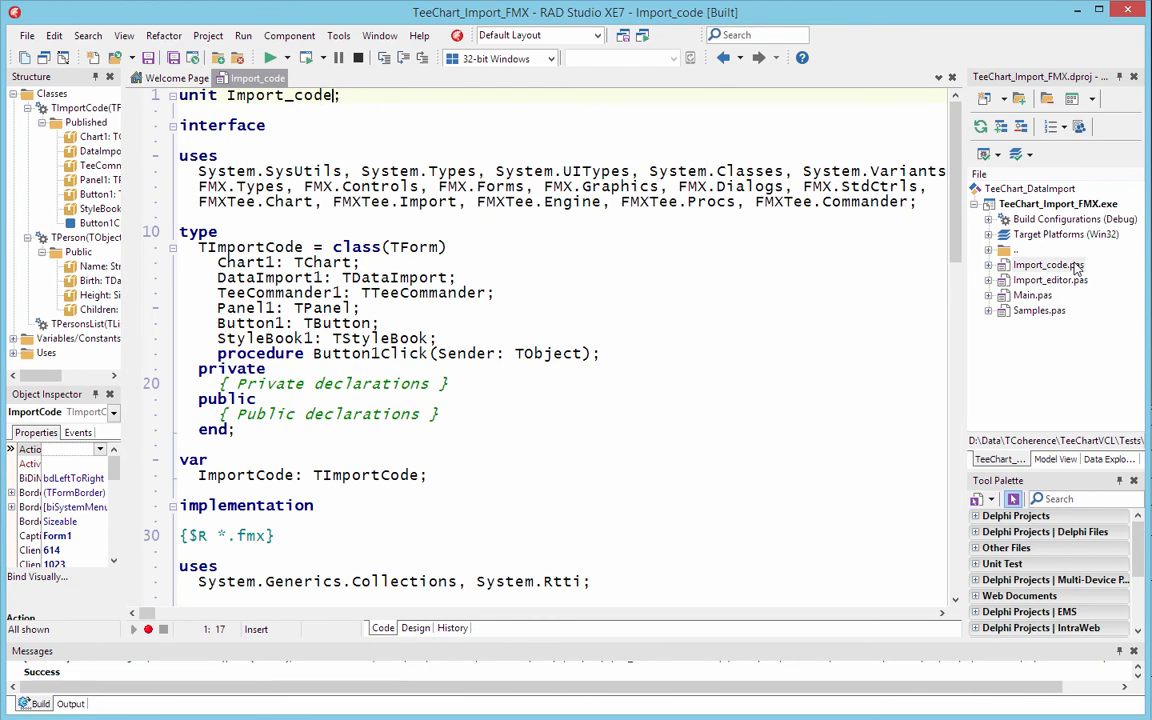
{"action": "scroll", "scroll_direction": "down", "scroll_amount": 3}
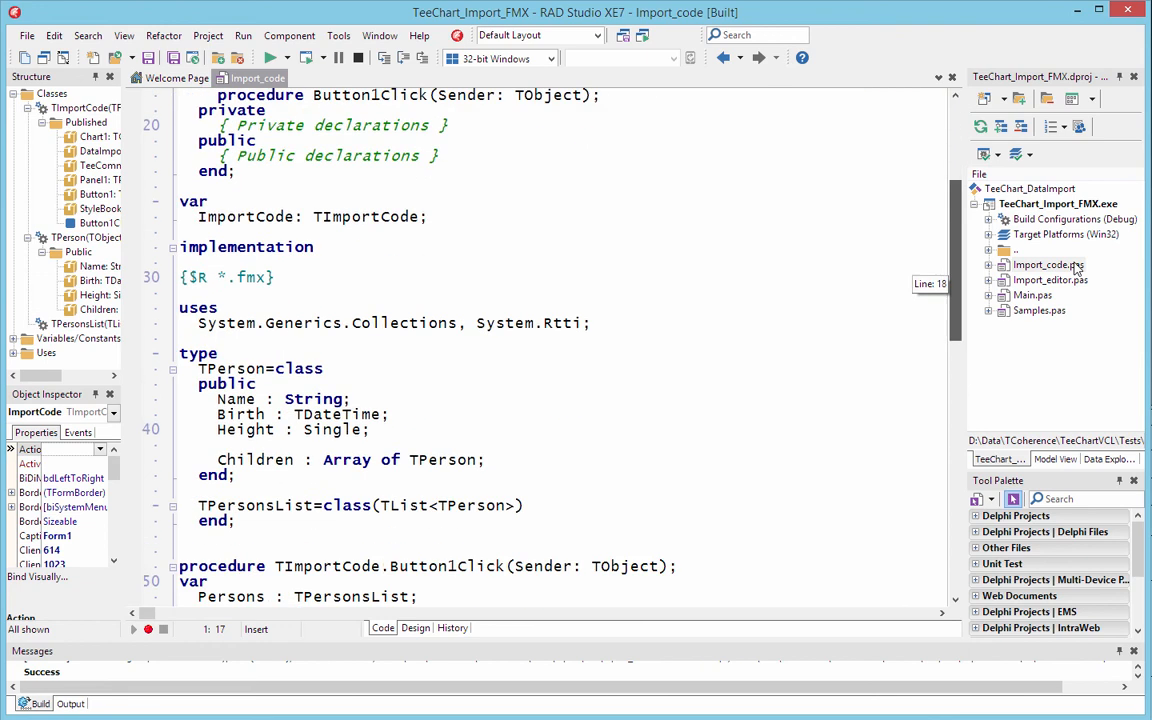
{"action": "scroll", "scroll_direction": "down", "scroll_amount": 3}
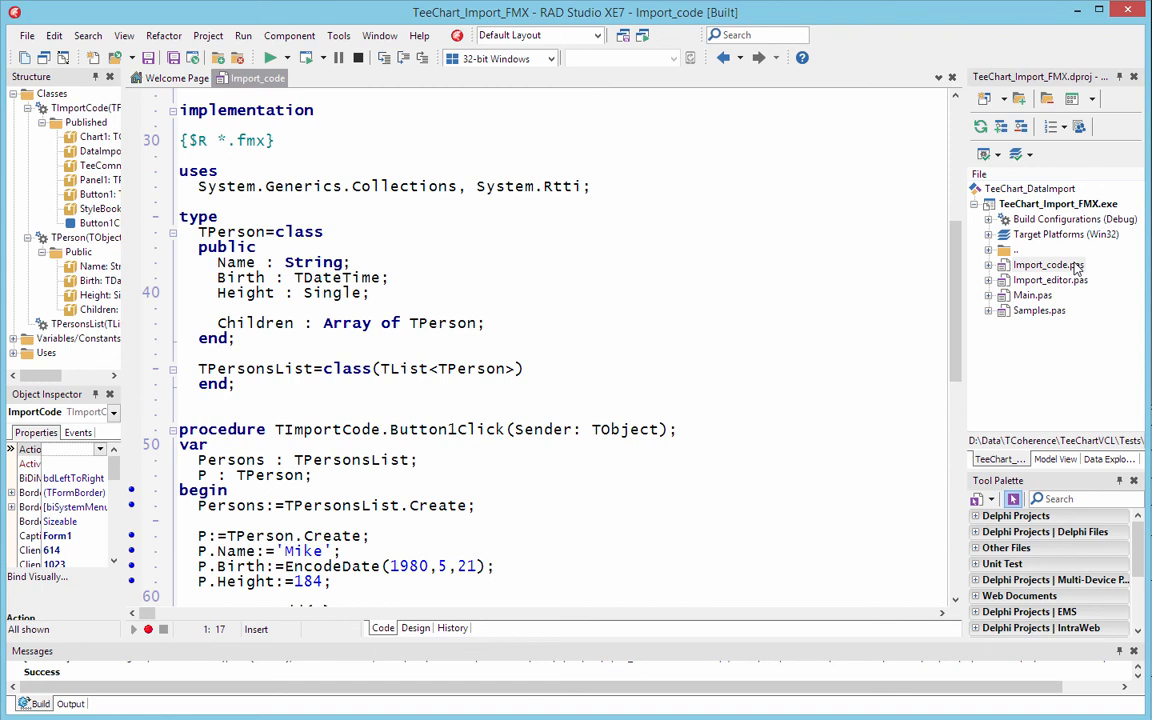
{"action": "left_click", "coordinate": [200, 231]}
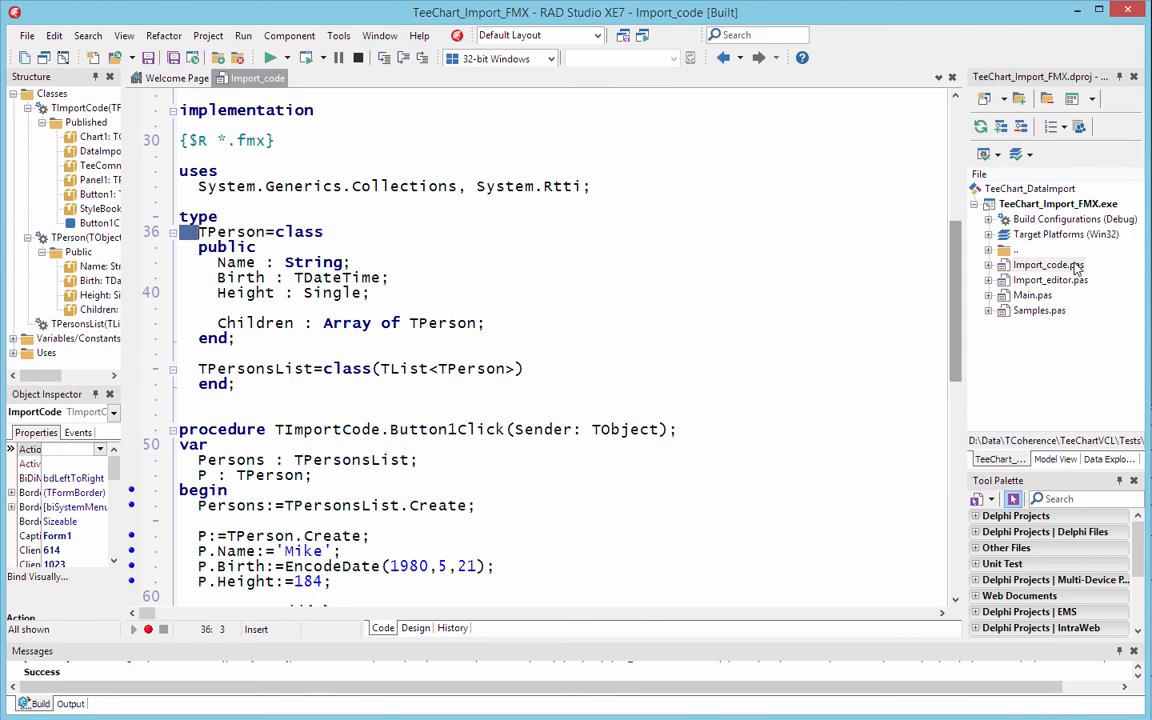
{"action": "scroll", "scroll_direction": "down", "scroll_amount": 3}
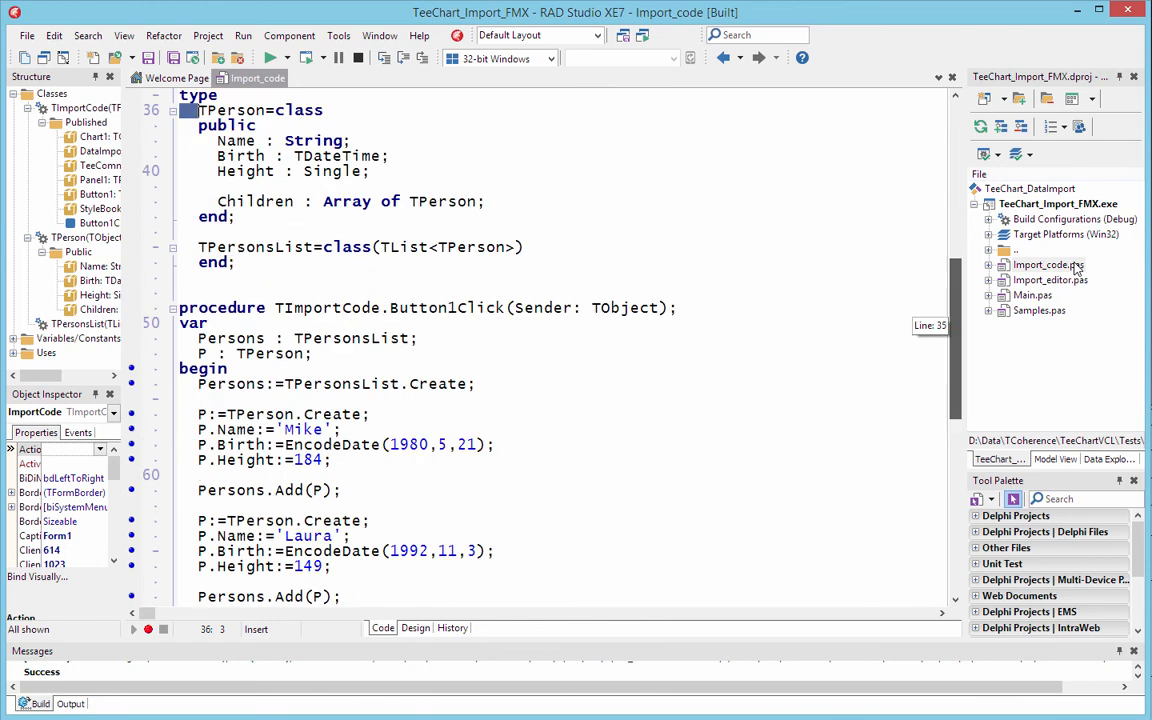
{"action": "scroll", "scroll_direction": "down", "scroll_amount": 3}
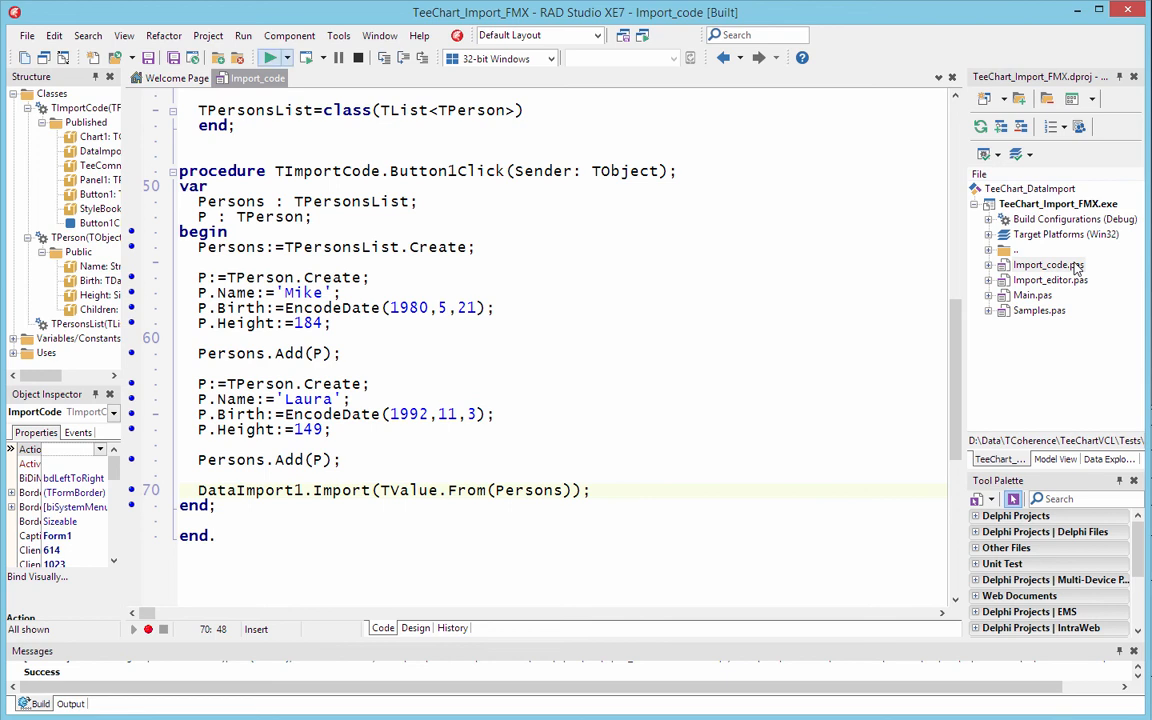
{"action": "mouse_move", "coordinate": [295, 57]}
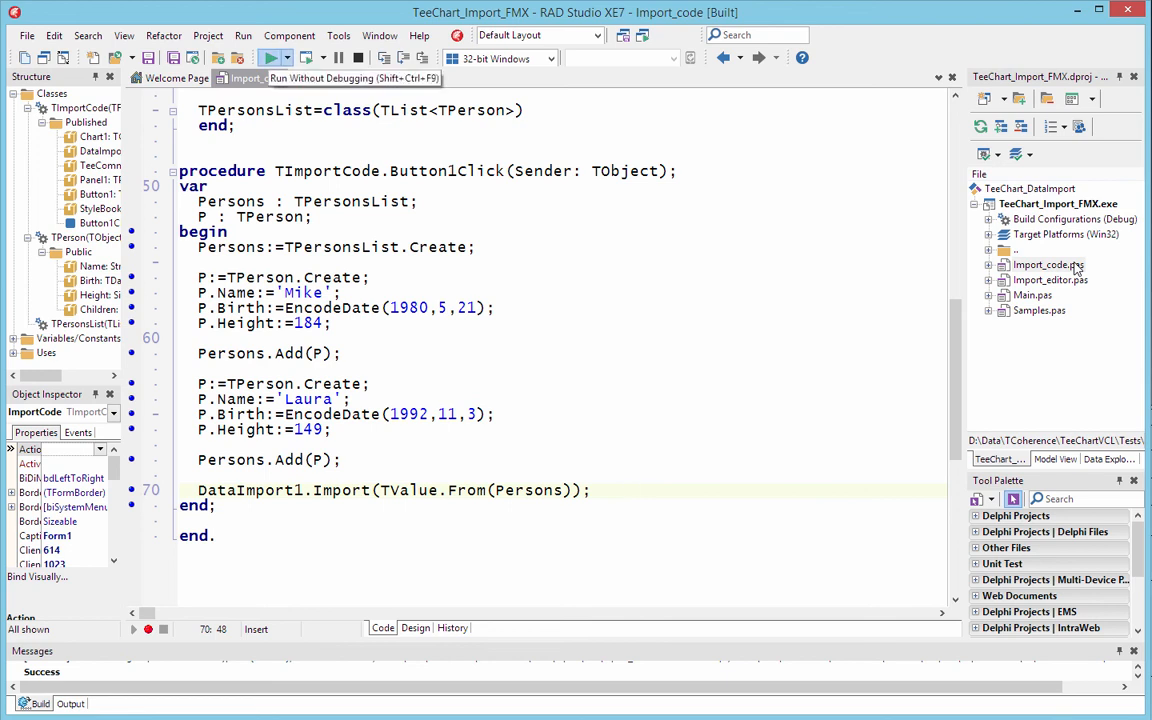
{"action": "left_click", "coordinate": [272, 57]}
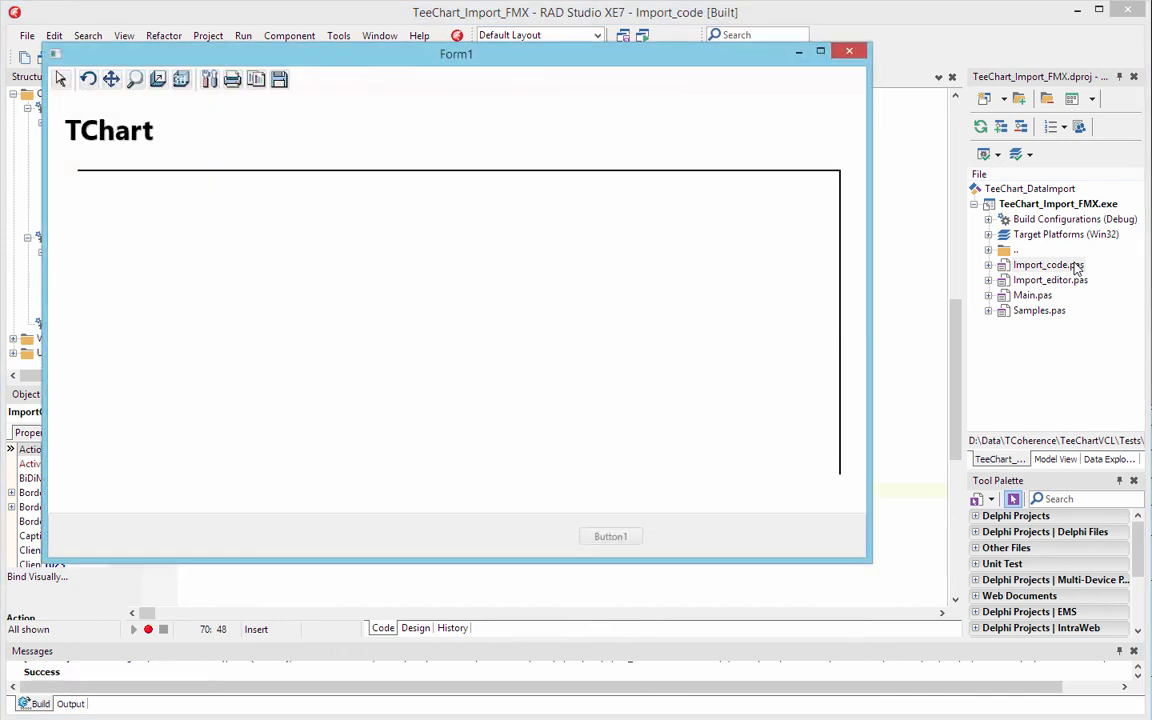
{"action": "left_click", "coordinate": [610, 536]}
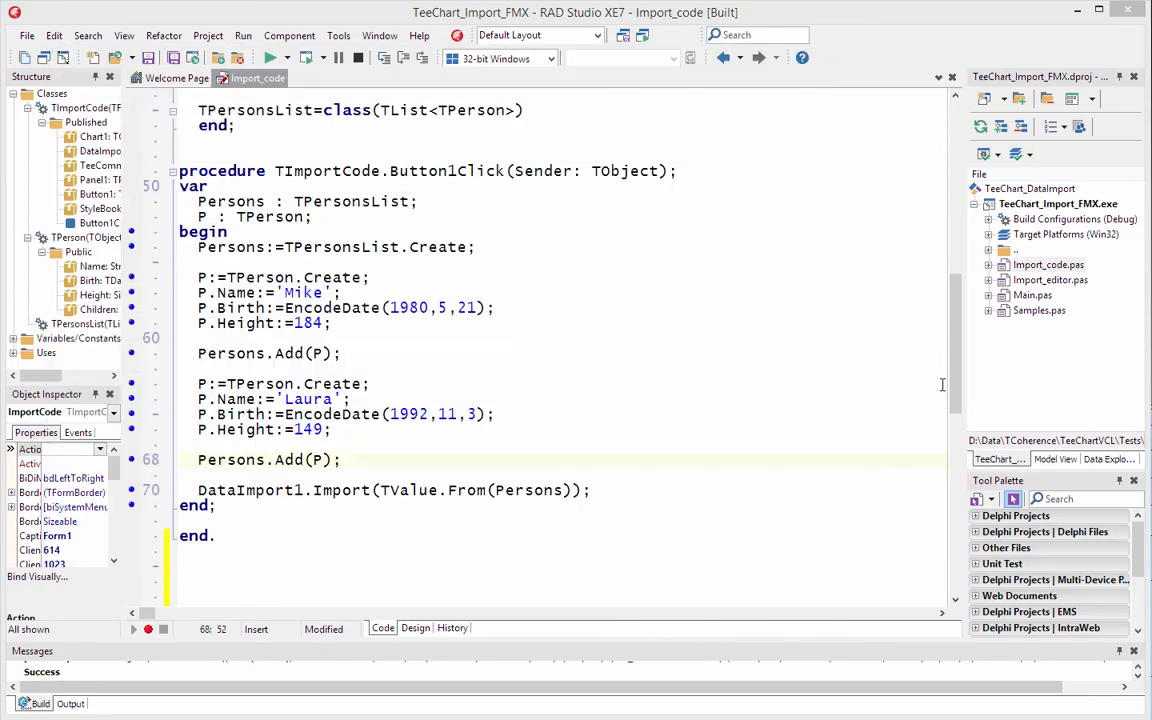
{"action": "scroll", "scroll_direction": "down", "scroll_amount": 3}
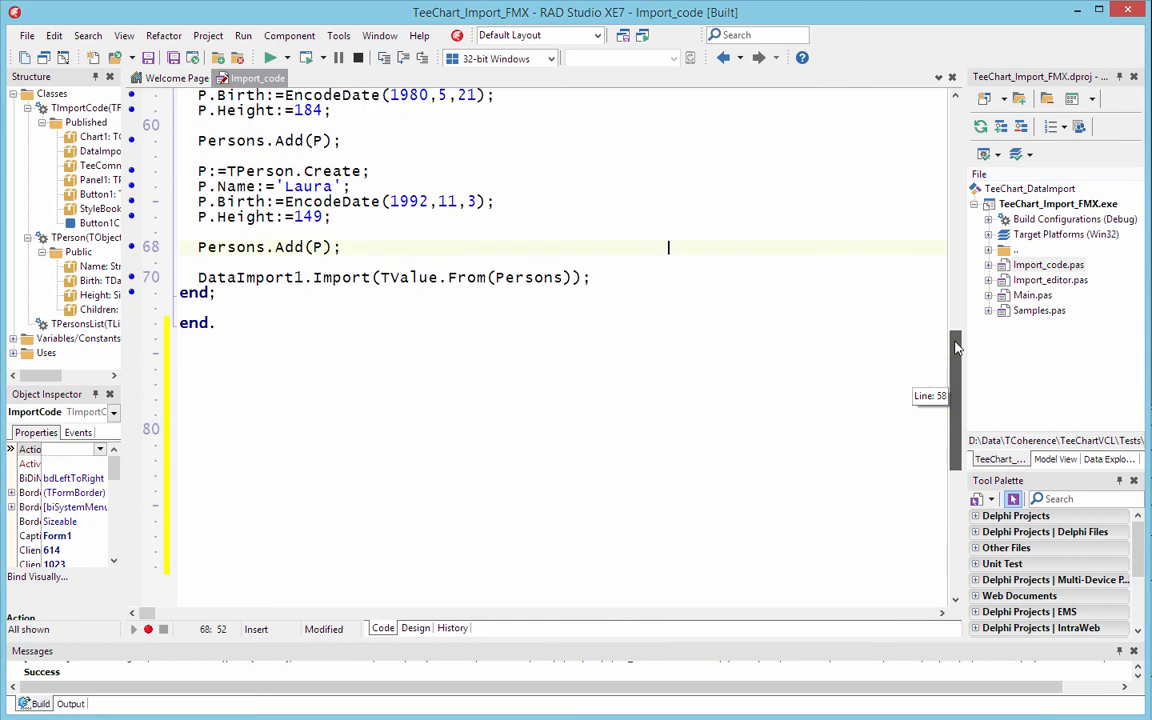